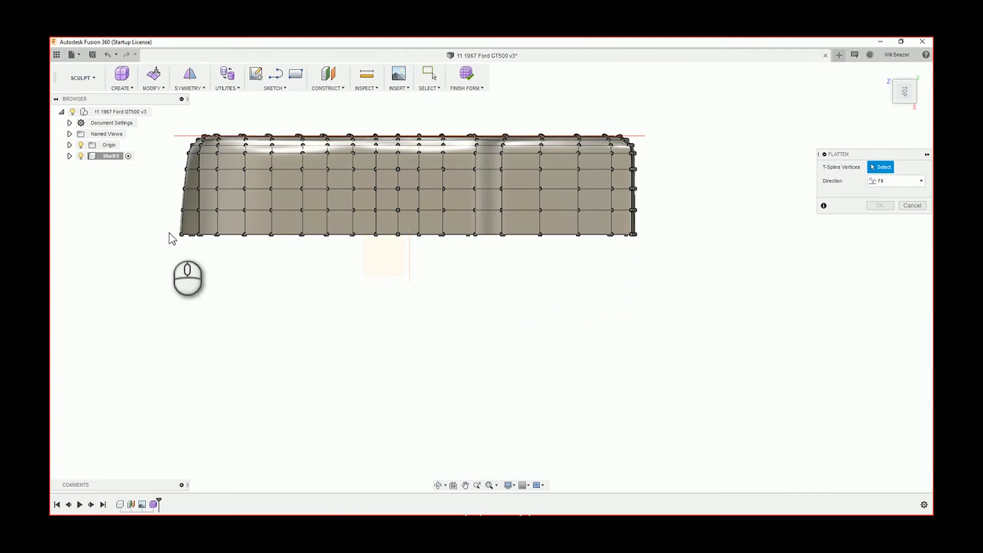
Box-select the 40 bottom-edge vertices and set the flatten direction to Select Plane.
left_click(164, 224)
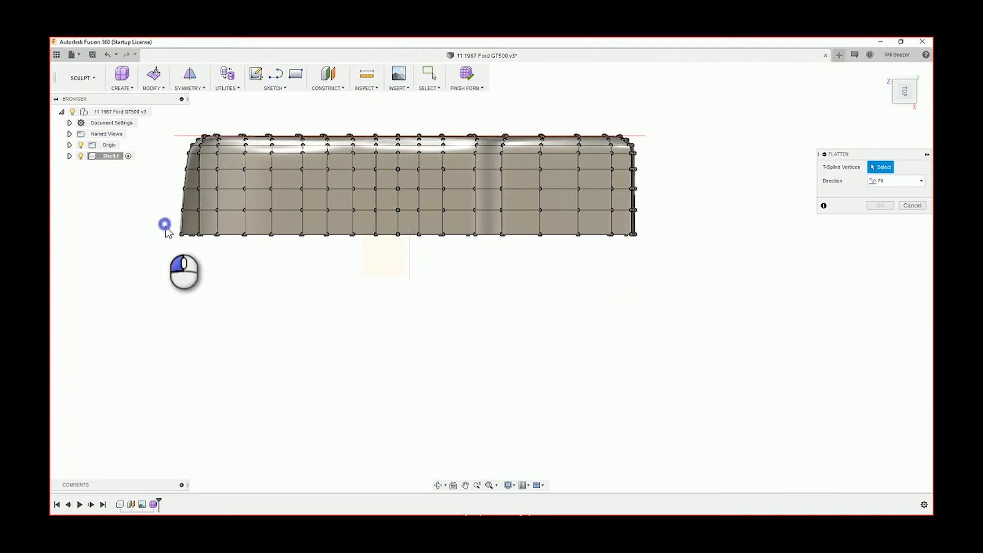
left_click_drag(164, 224, 670, 277)
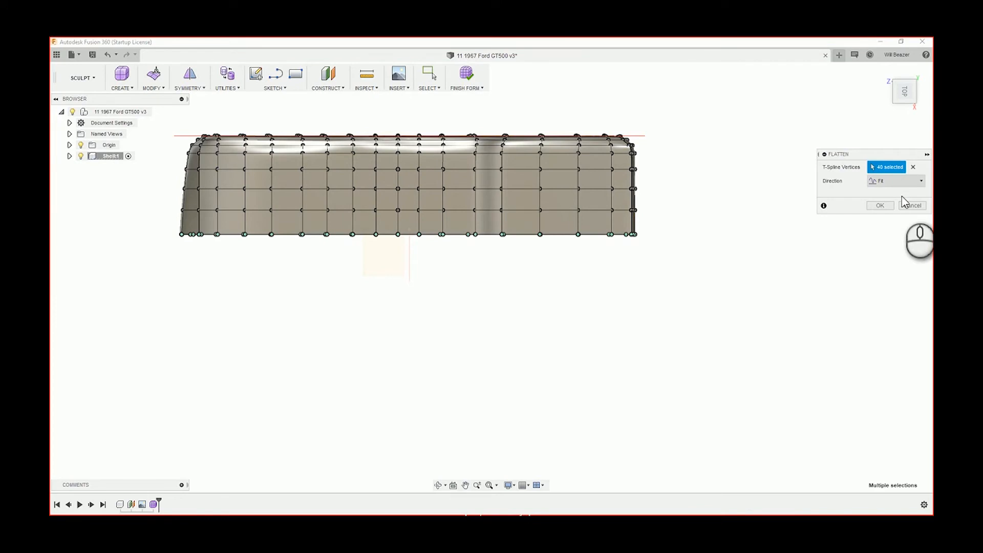
left_click(895, 181)
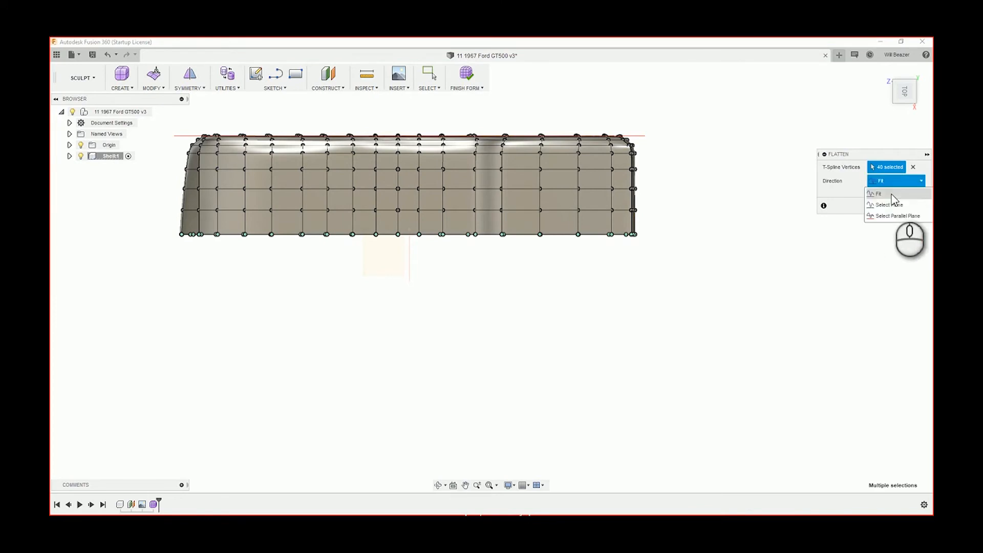
left_click(889, 205)
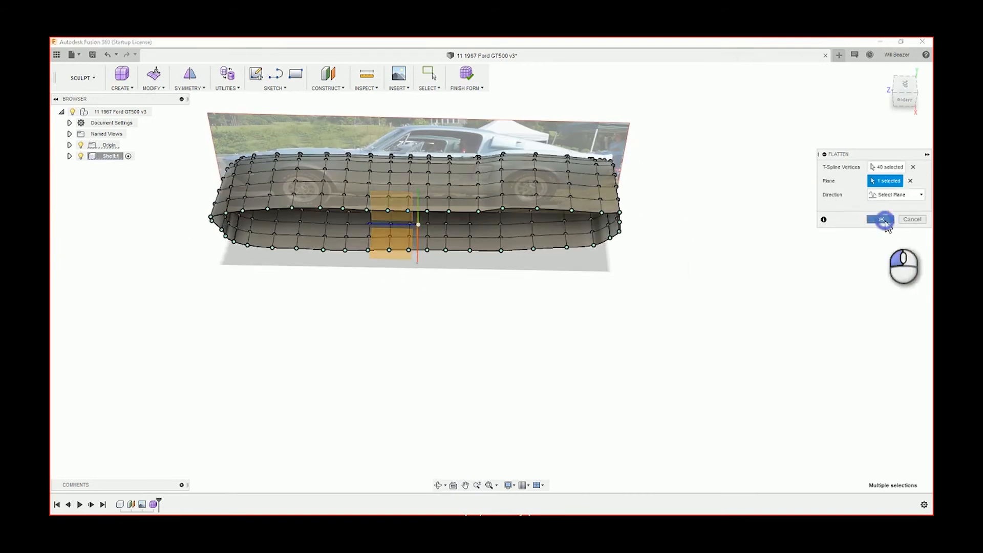
Apply the flatten, then mirror-duplicate the body across the center plane.
left_click(880, 220)
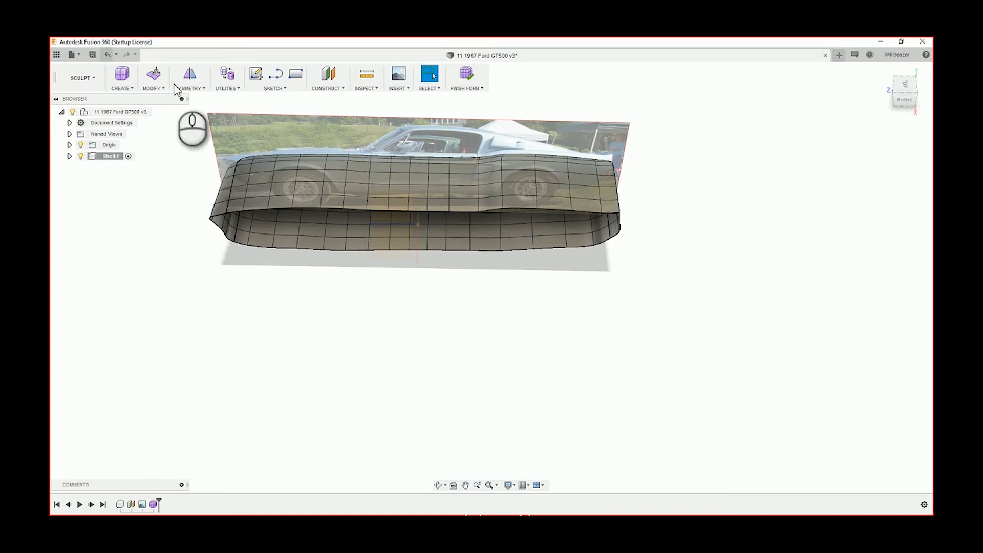
left_click(189, 78)
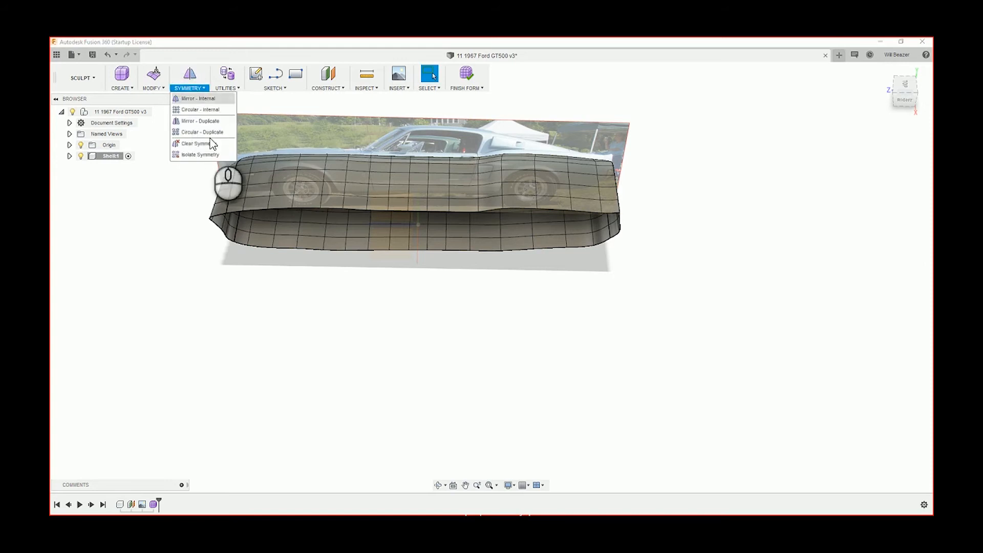
left_click(199, 120)
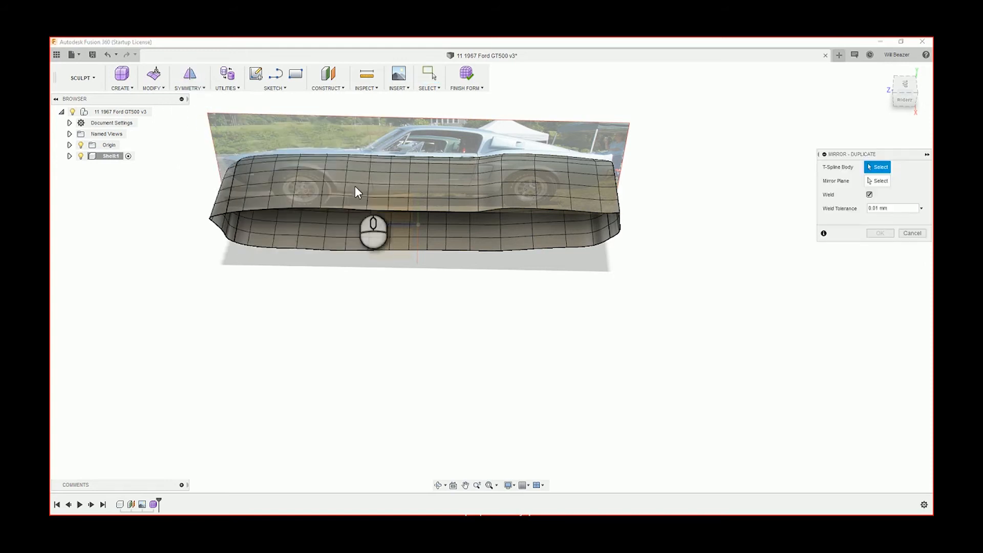
mouse_move(392, 194)
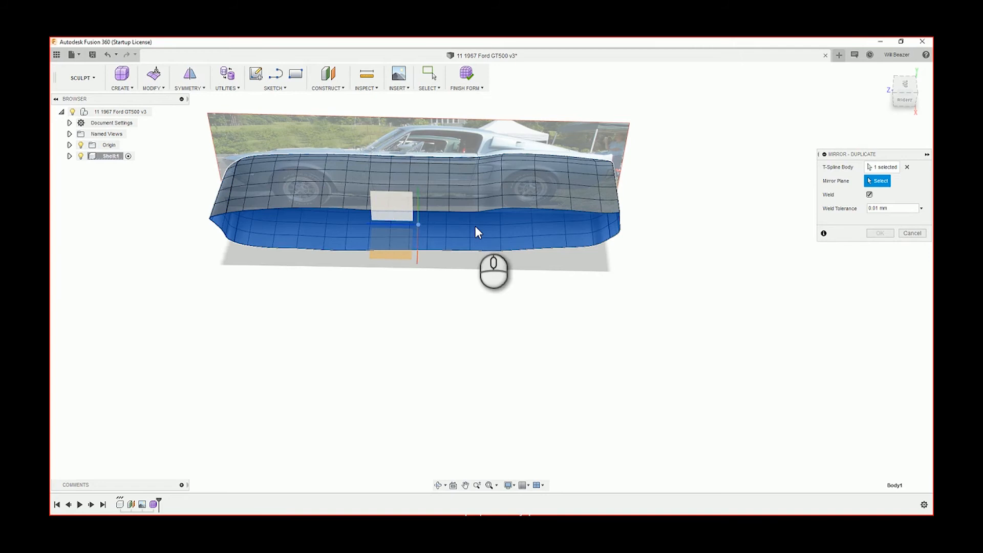
left_click(416, 224)
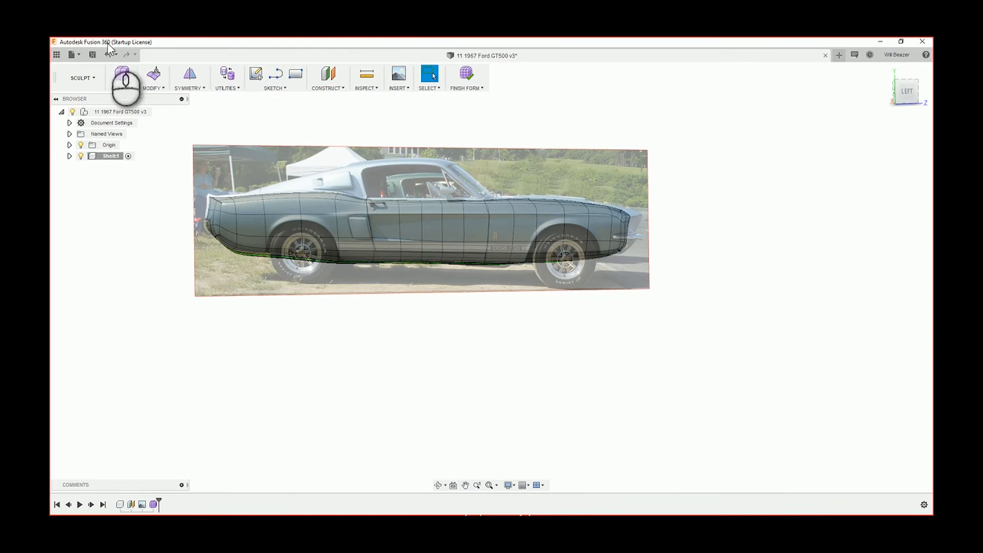
Save the mirrored body design as version 4.
left_click(92, 55)
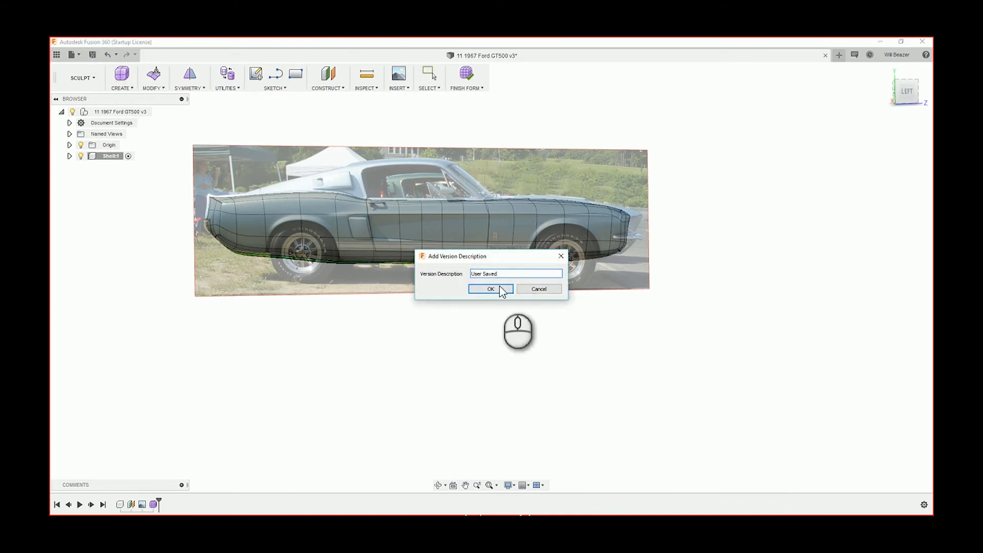
left_click(491, 289)
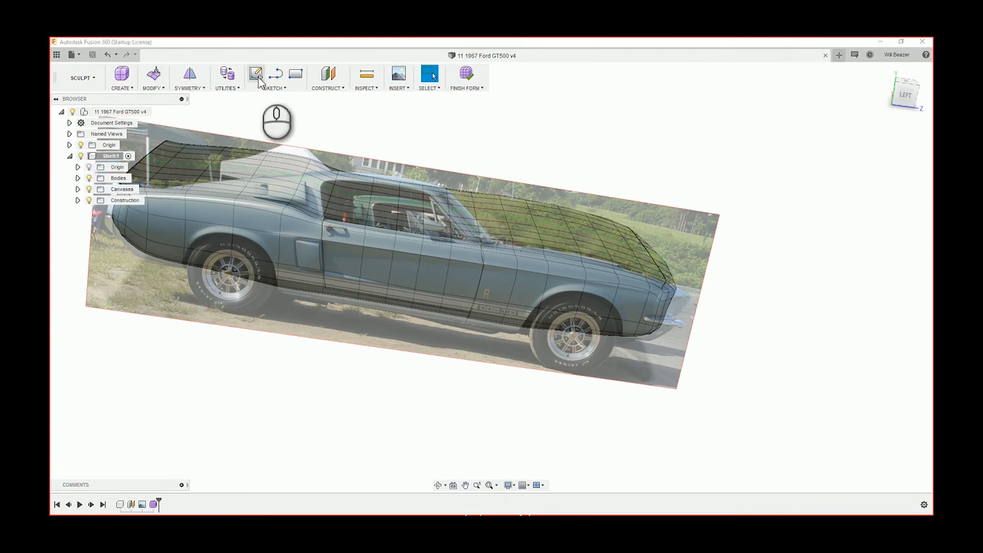
left_click(399, 77)
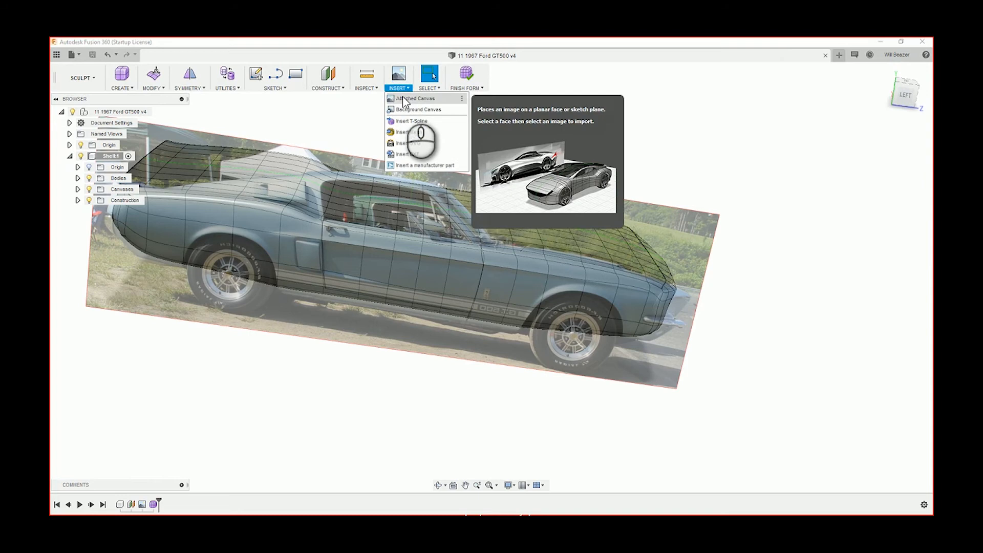
Insert an attached canvas from the Front View image, placed on the XY plane.
left_click(414, 98)
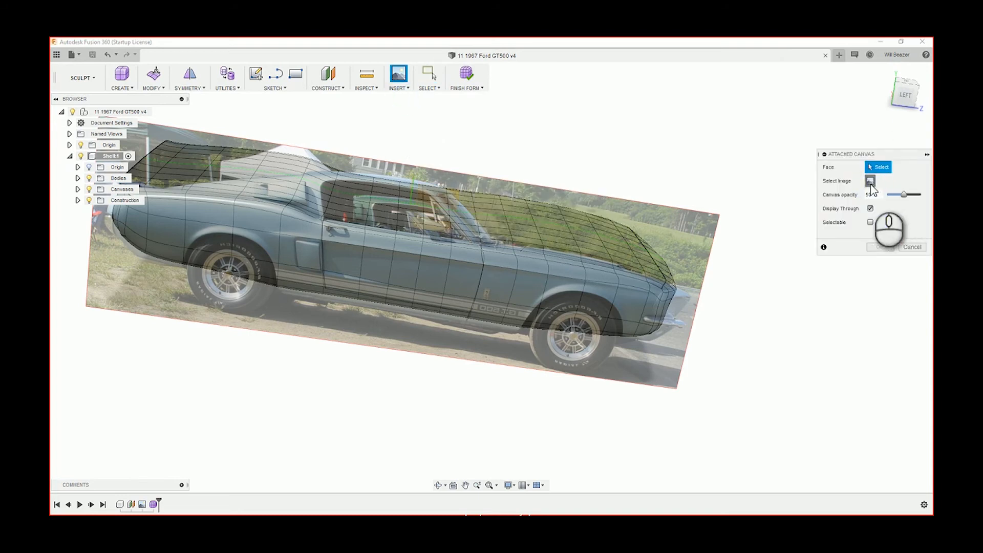
left_click(870, 181)
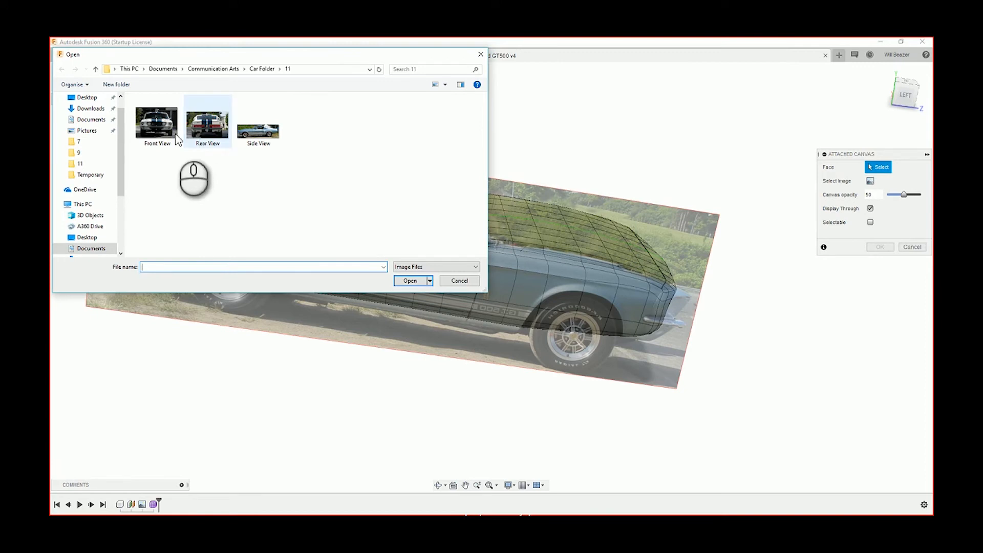
left_click(156, 120)
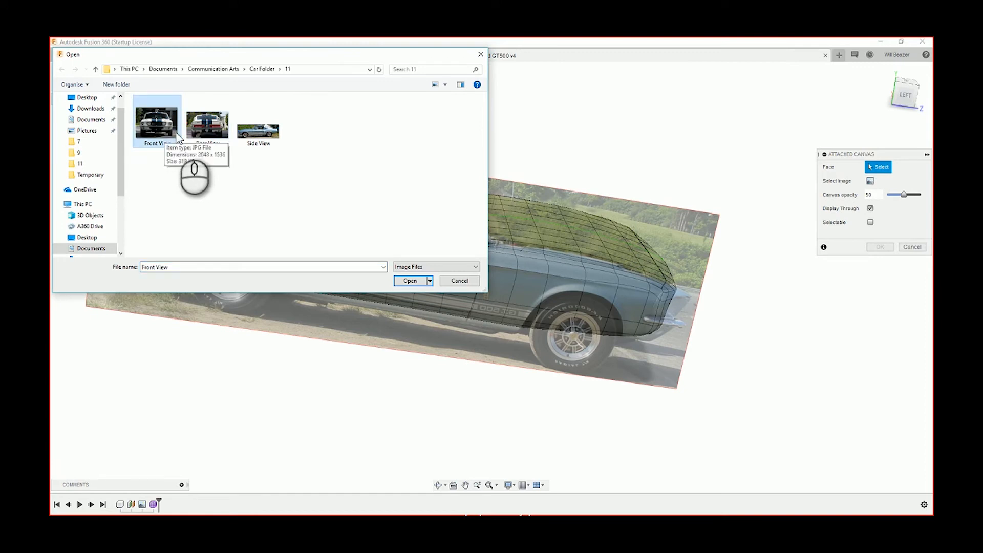
left_click(410, 280)
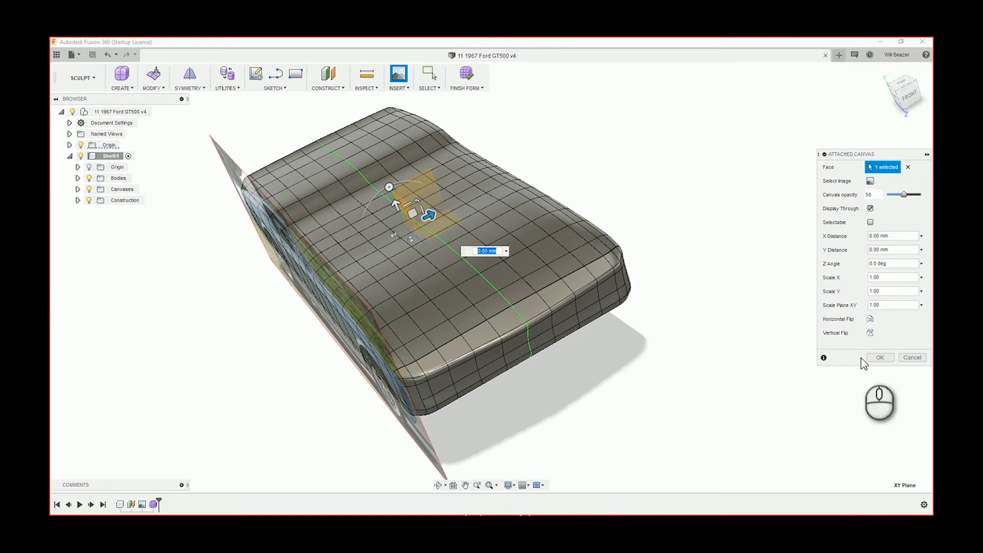
left_click(880, 357)
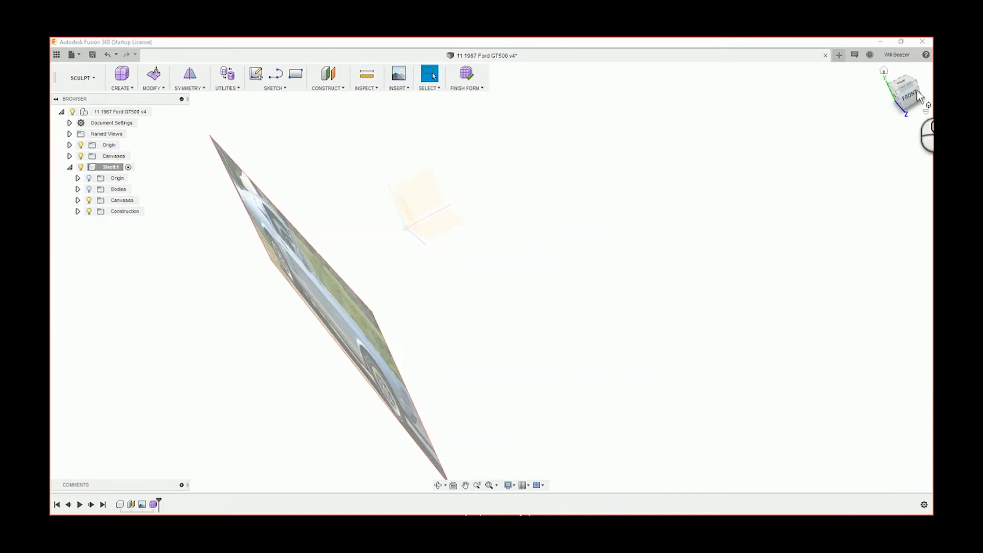
Switch to the FRONT view, expand the Canvases folder, and zoom to fit.
left_click(904, 91)
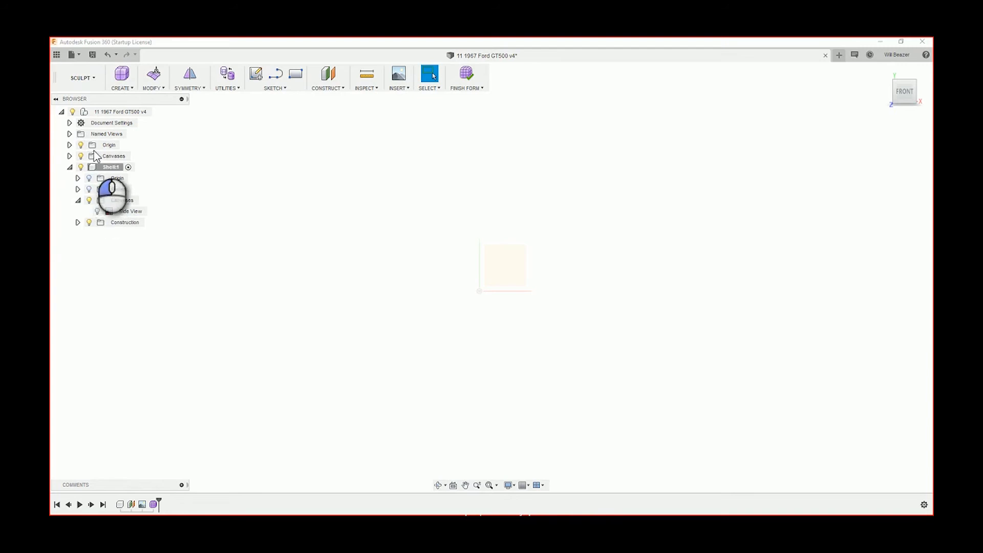
left_click(70, 156)
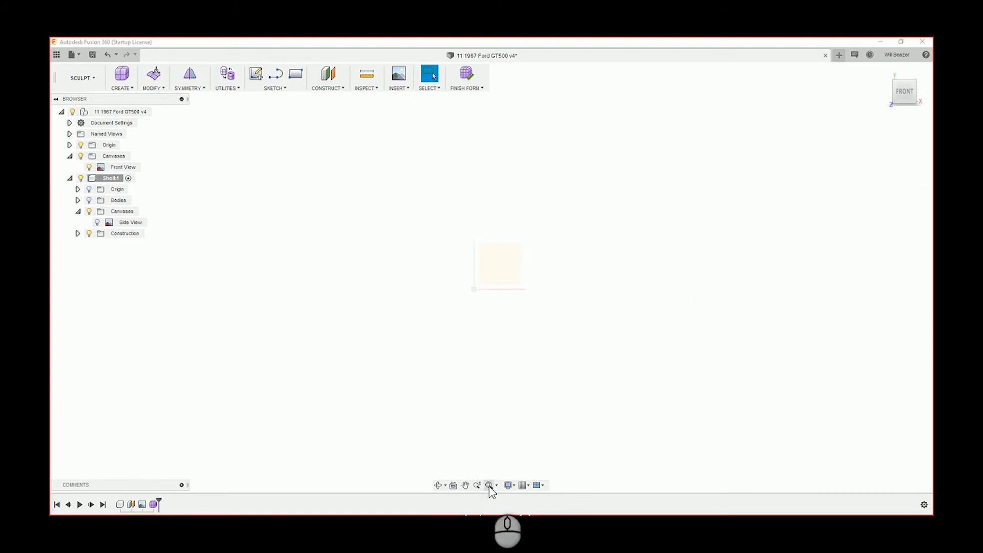
left_click(477, 485)
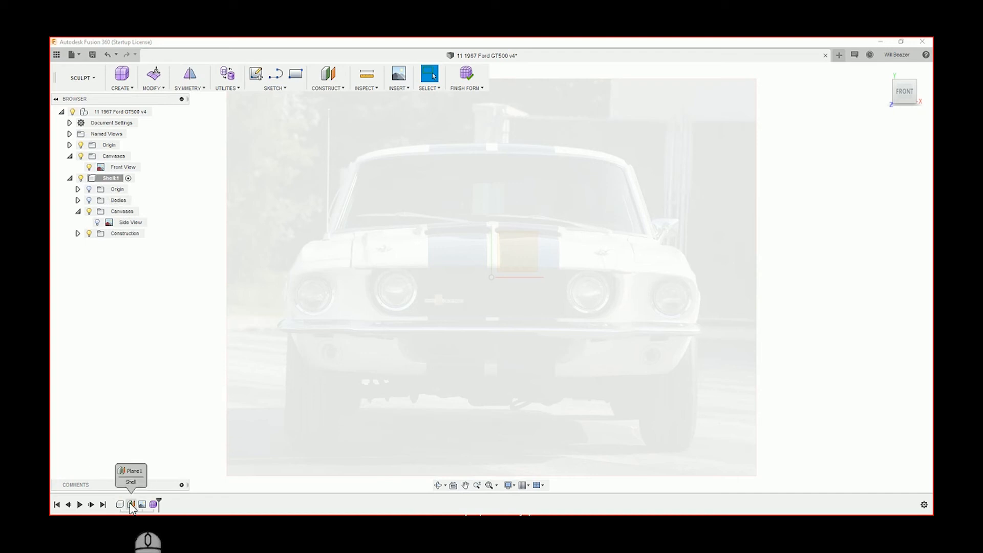
Select Plane1 in the history, then collapse and re-expand Shell1 in the Browser.
left_click(131, 504)
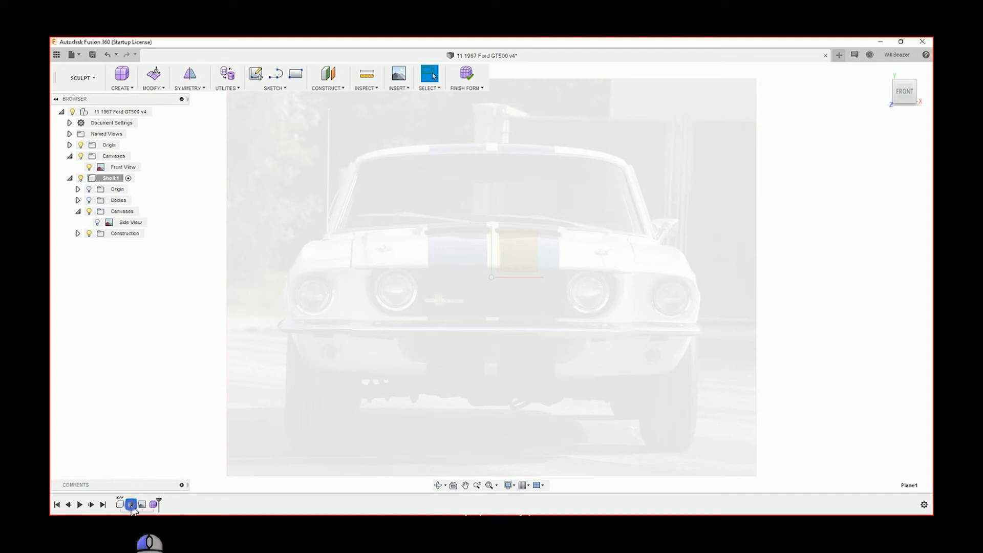
left_click(131, 504)
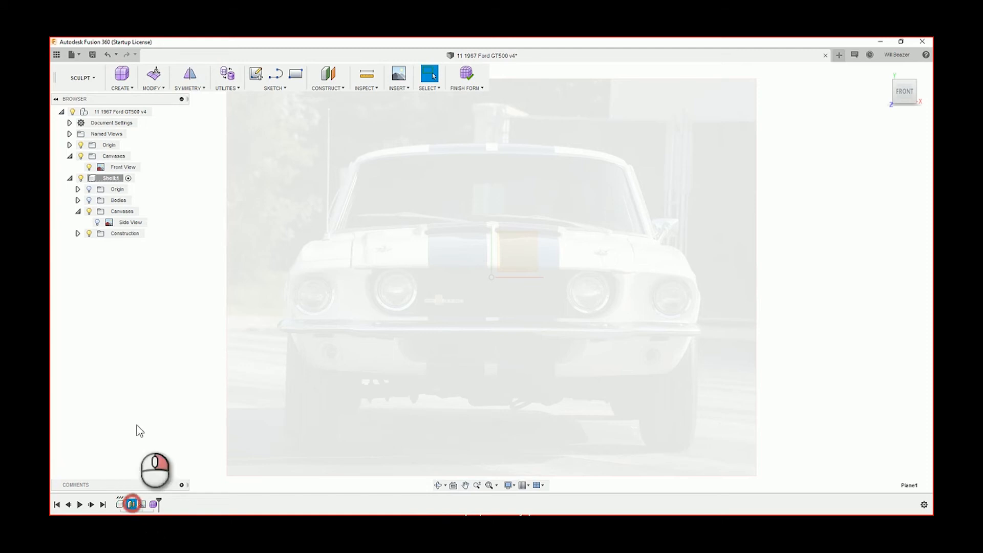
mouse_move(486, 124)
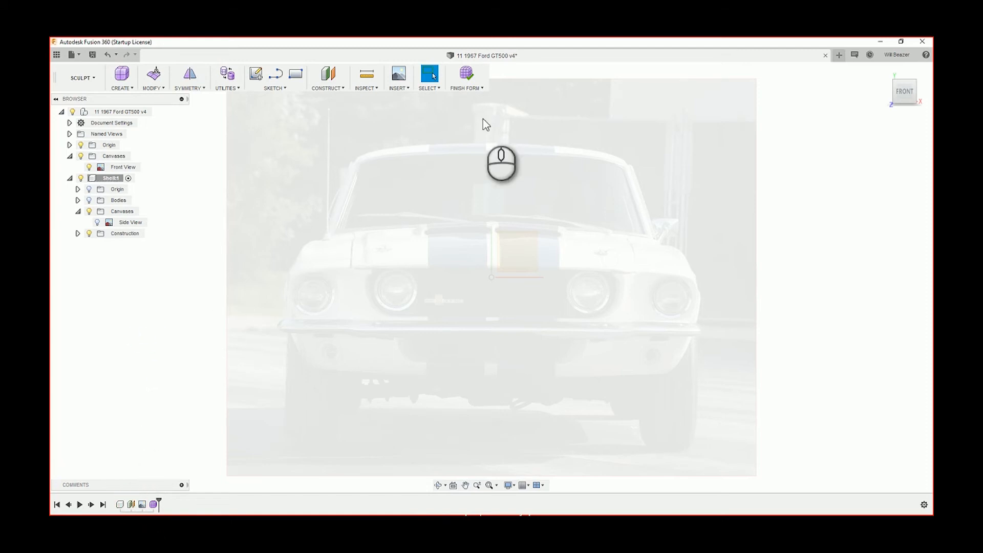
scroll("down", 3)
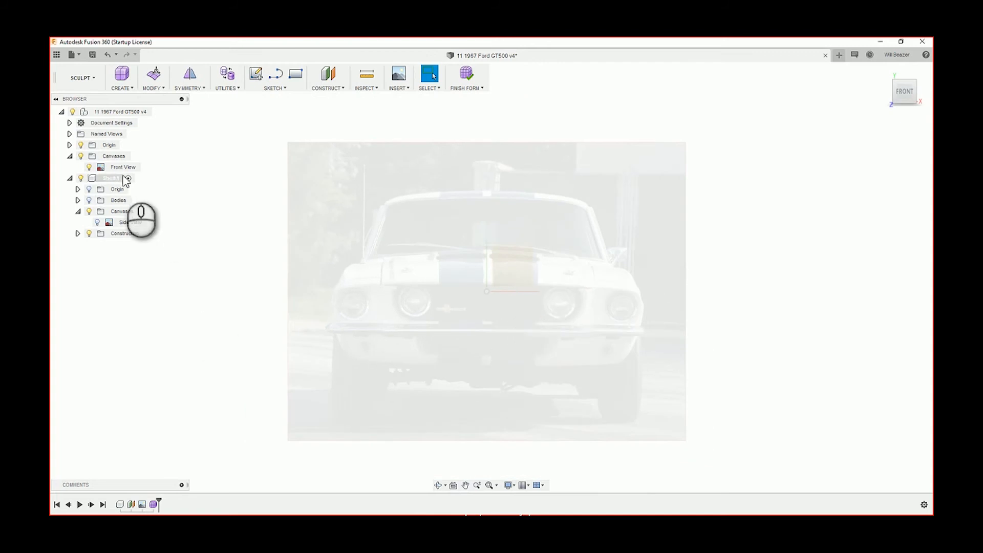
left_click(124, 167)
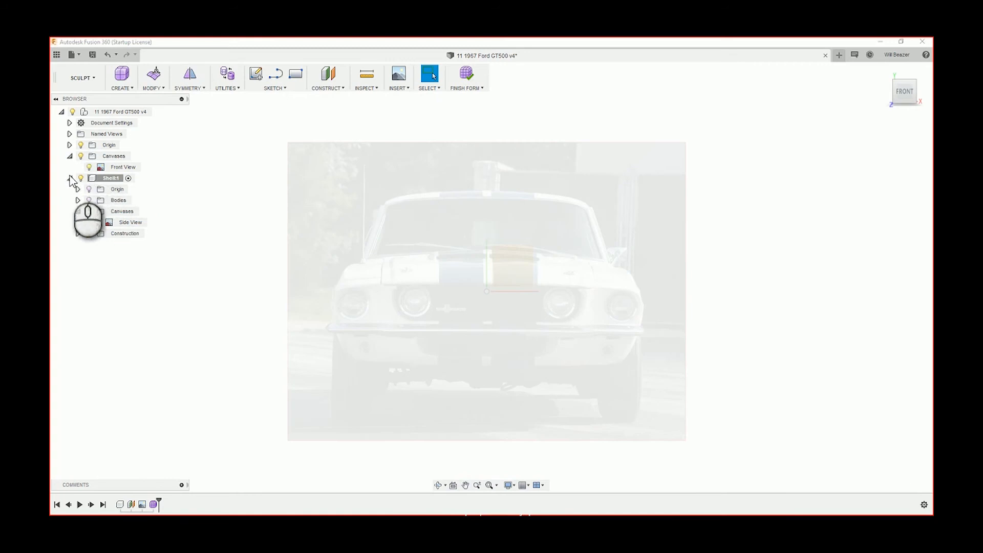
left_click(70, 178)
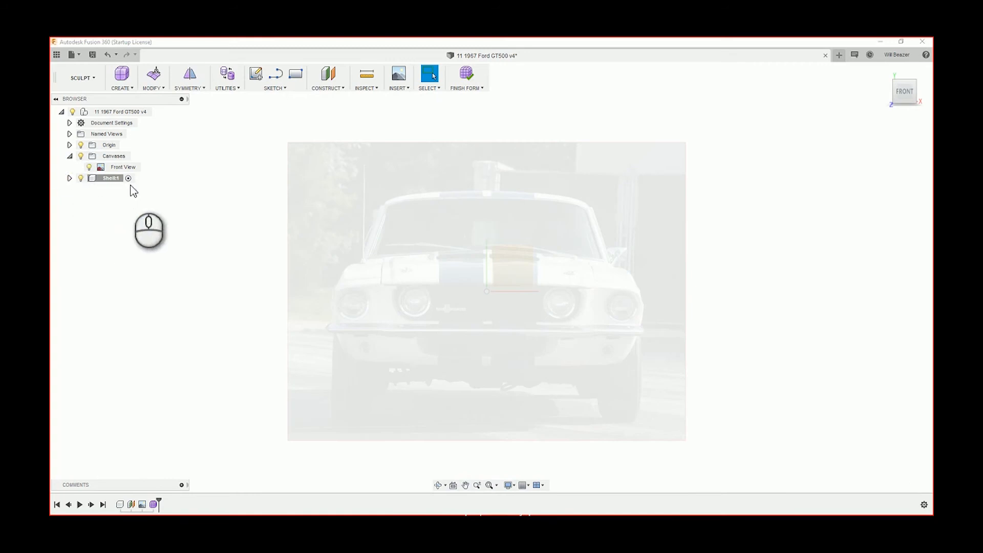
left_click(123, 167)
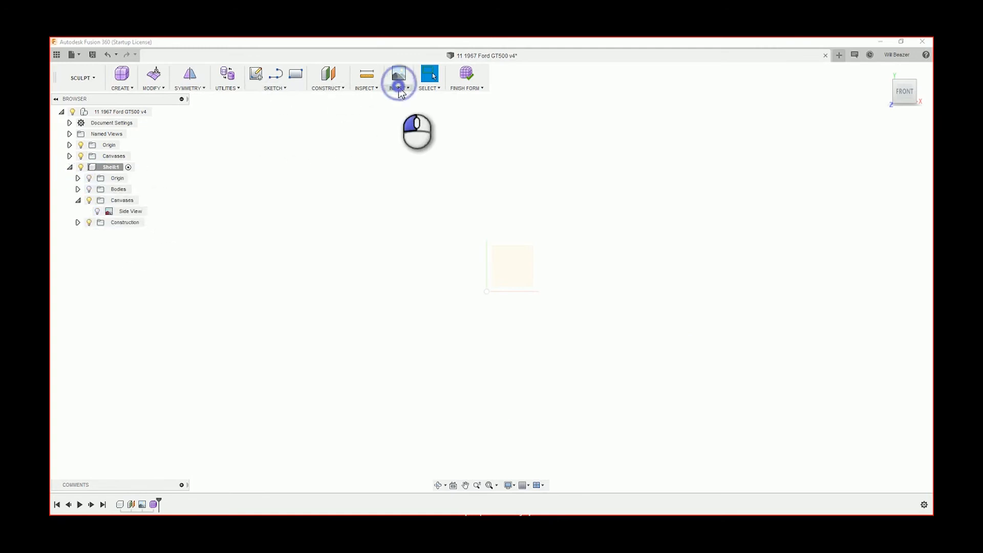
Attach the Front View photo as a canvas inside the Shell1 component.
left_click(398, 74)
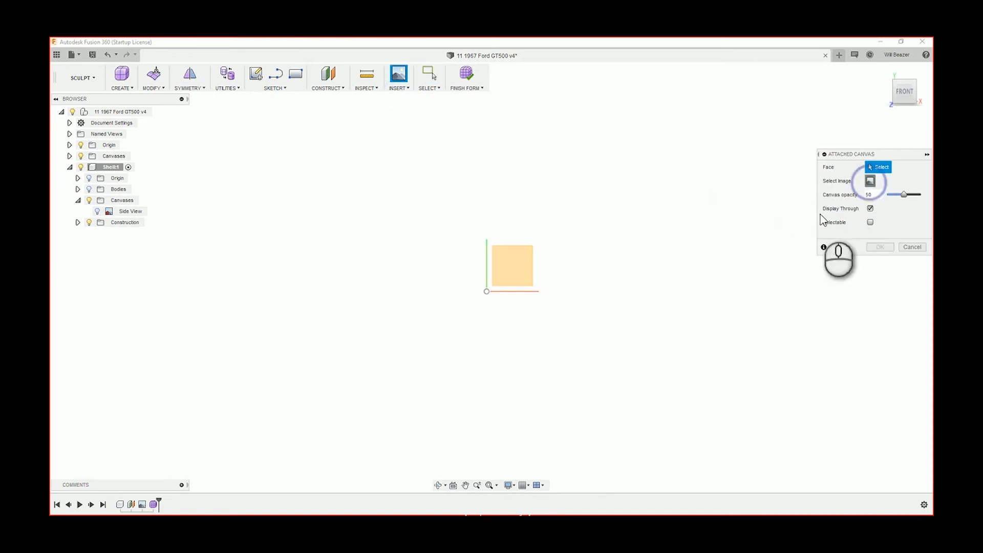
left_click(870, 180)
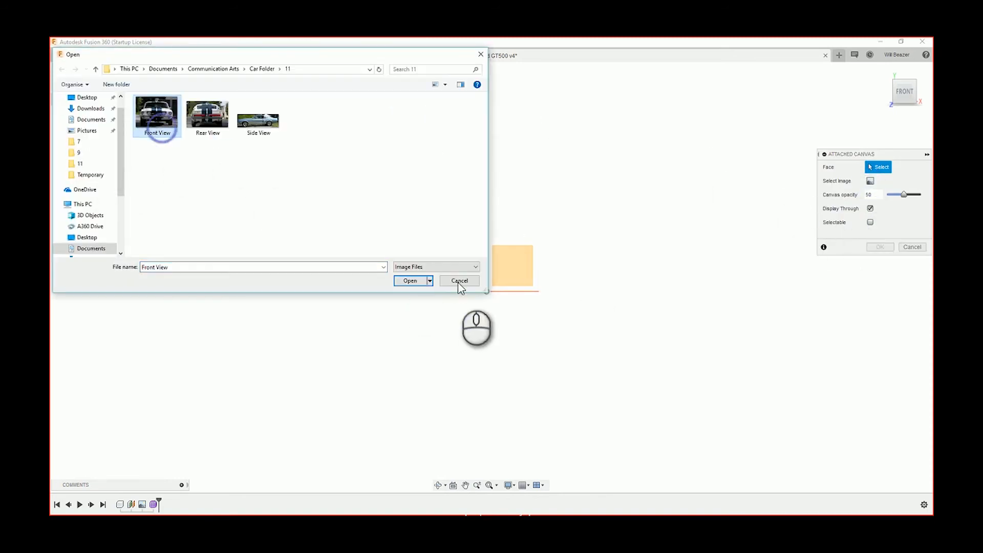
left_click(459, 280)
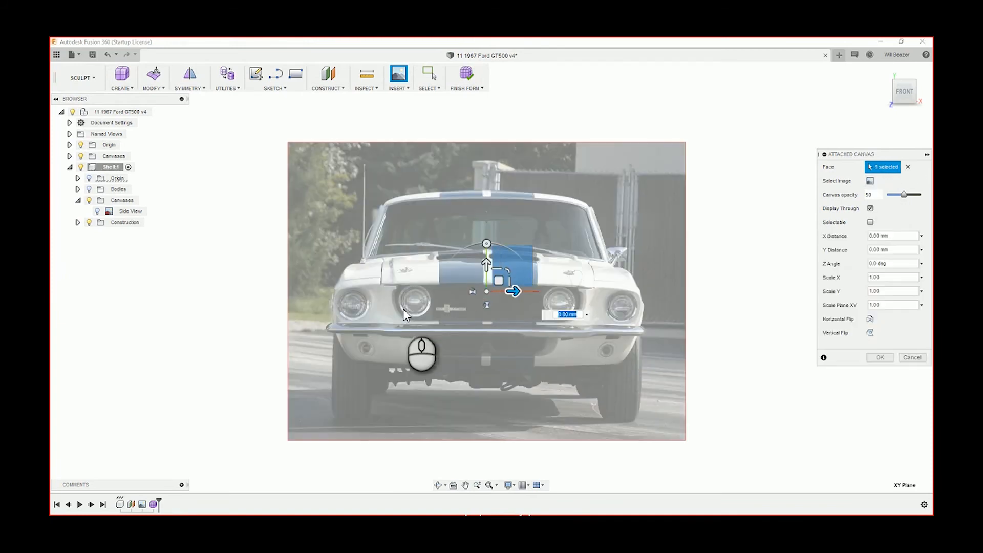
mouse_move(649, 290)
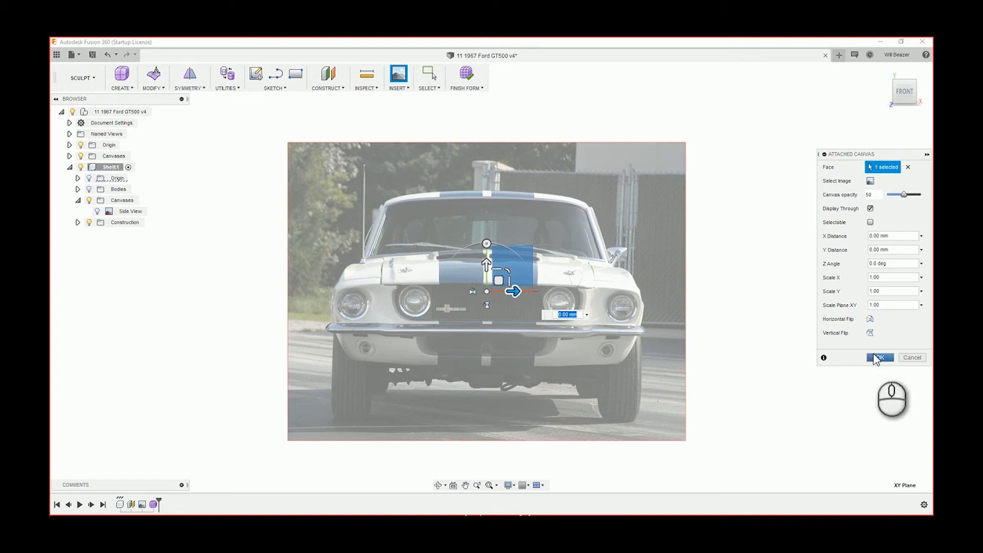
left_click(879, 357)
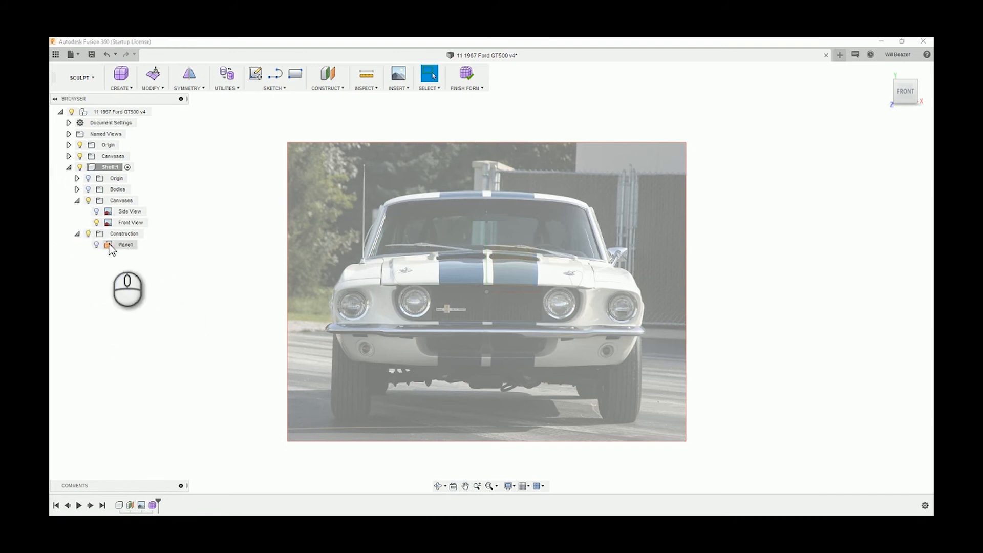
Toggle Plane1's visibility from its context menu.
right_click(125, 245)
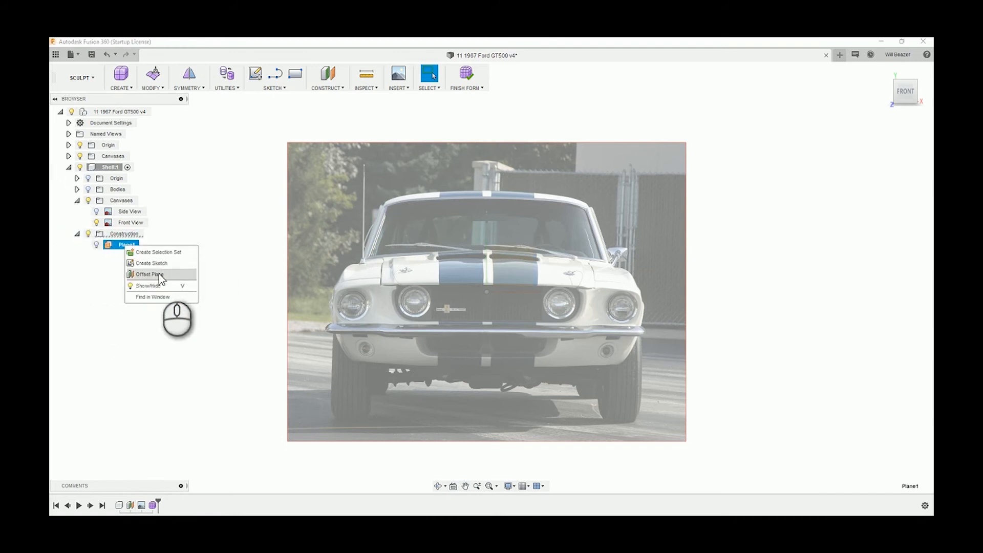
mouse_move(160, 285)
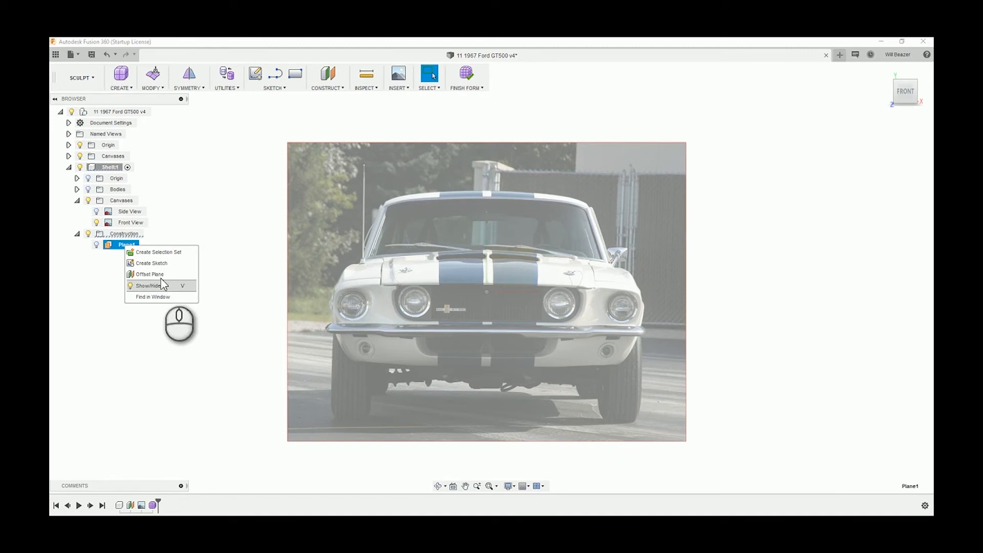
left_click(149, 285)
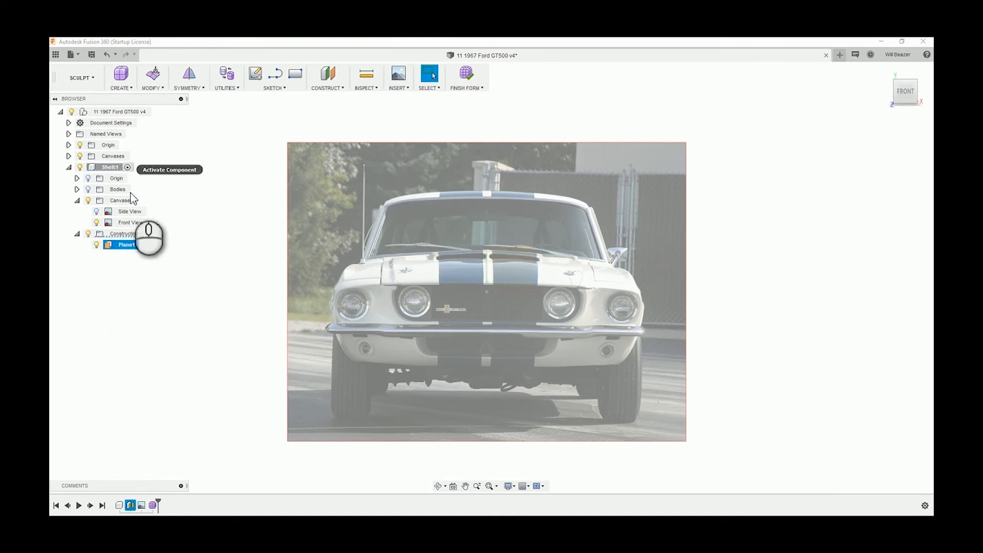
right_click(125, 245)
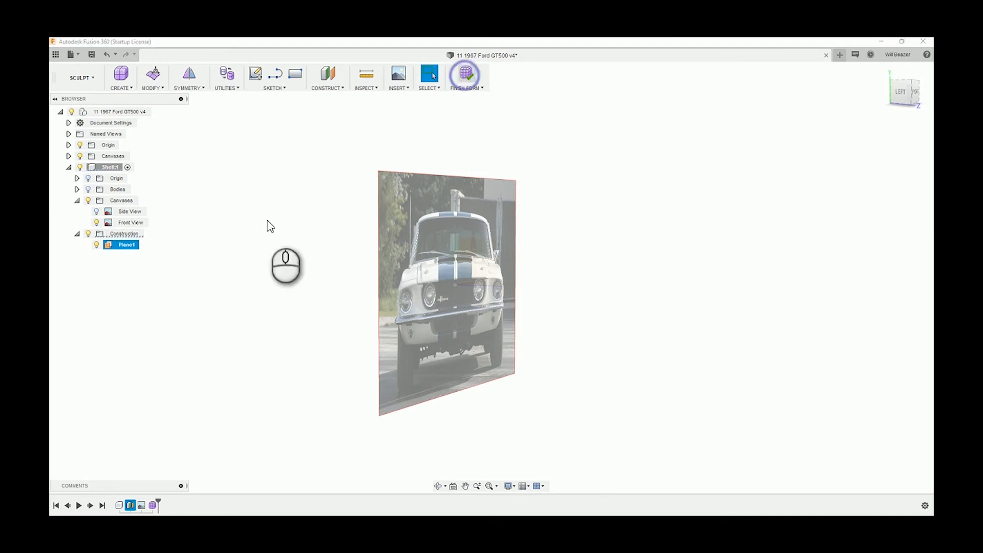
Finish the form and review Plane1's offset distance in Edit Feature.
left_click(465, 74)
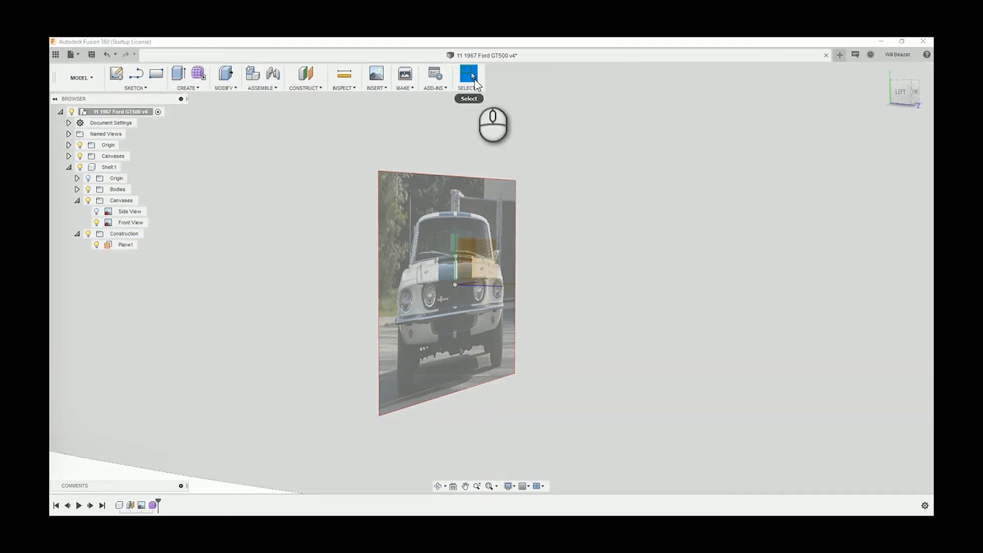
right_click(125, 243)
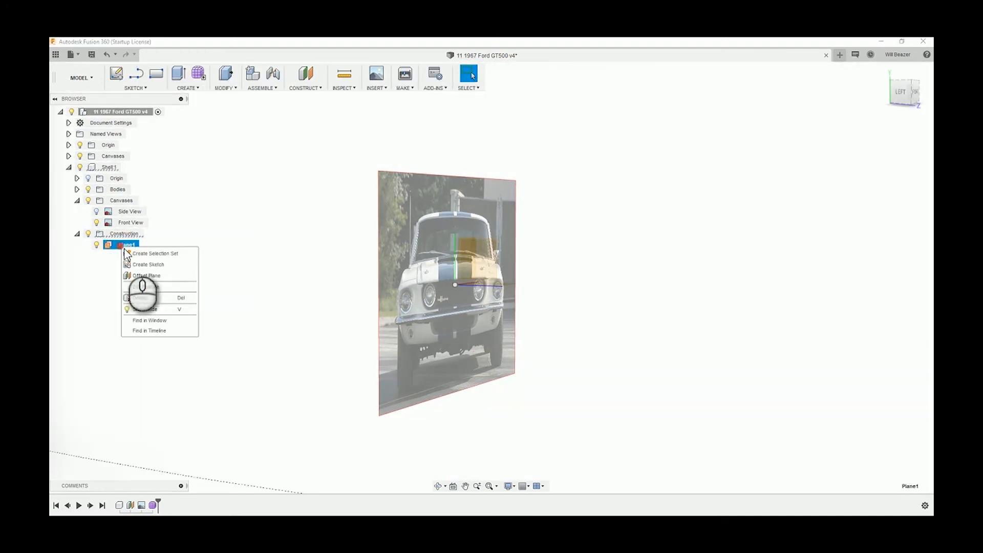
left_click(146, 276)
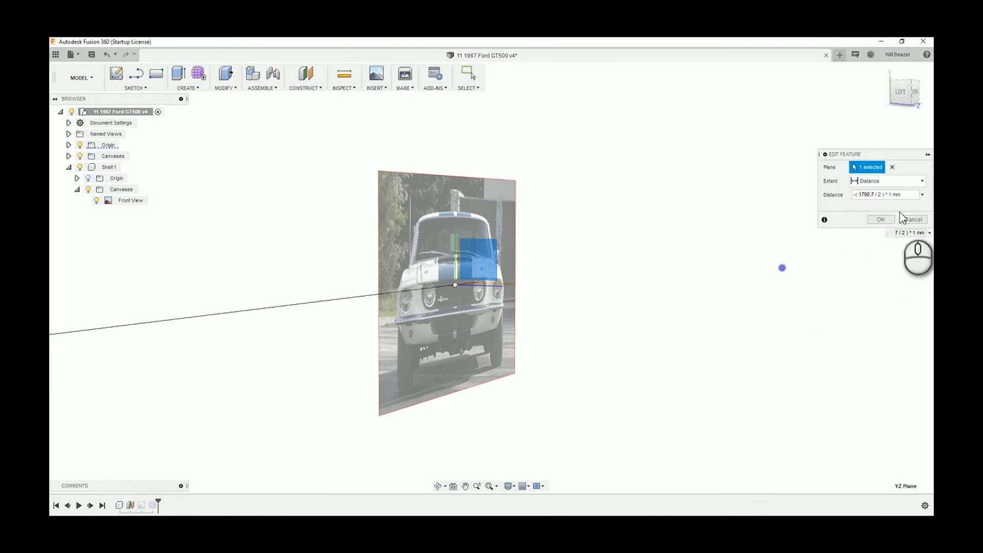
left_click(880, 220)
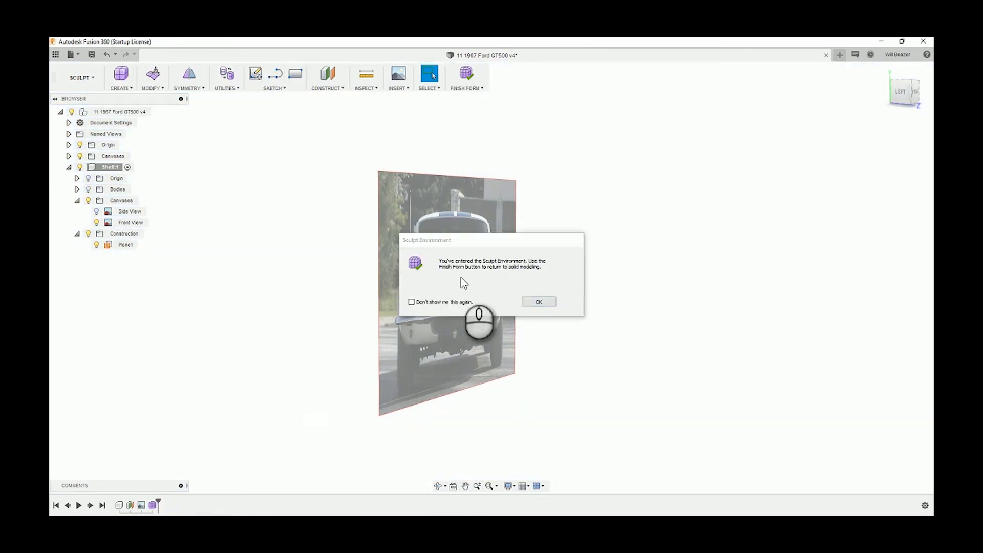
Calibrate the Front View canvas so the bumper width measures 1790.7 mm.
left_click(538, 301)
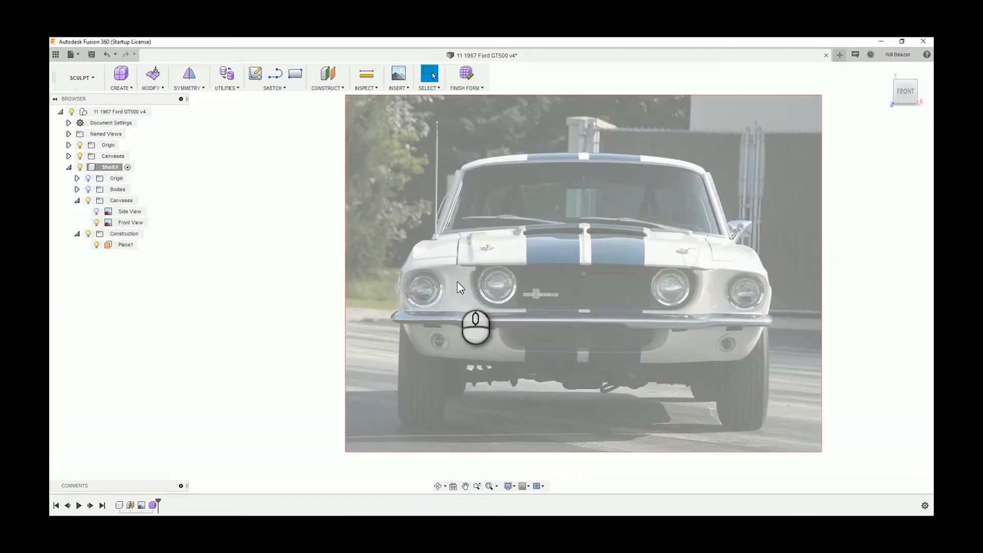
right_click(130, 222)
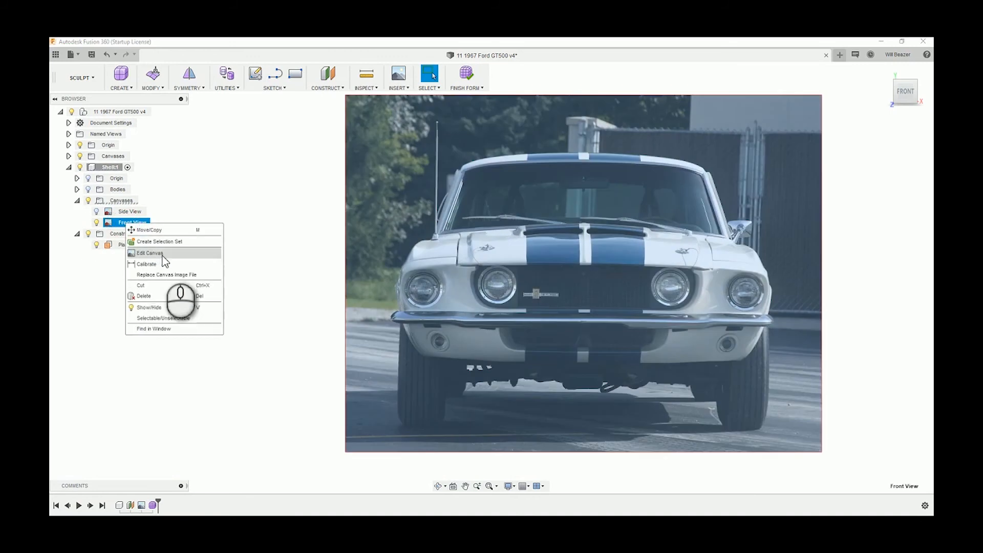
left_click(149, 253)
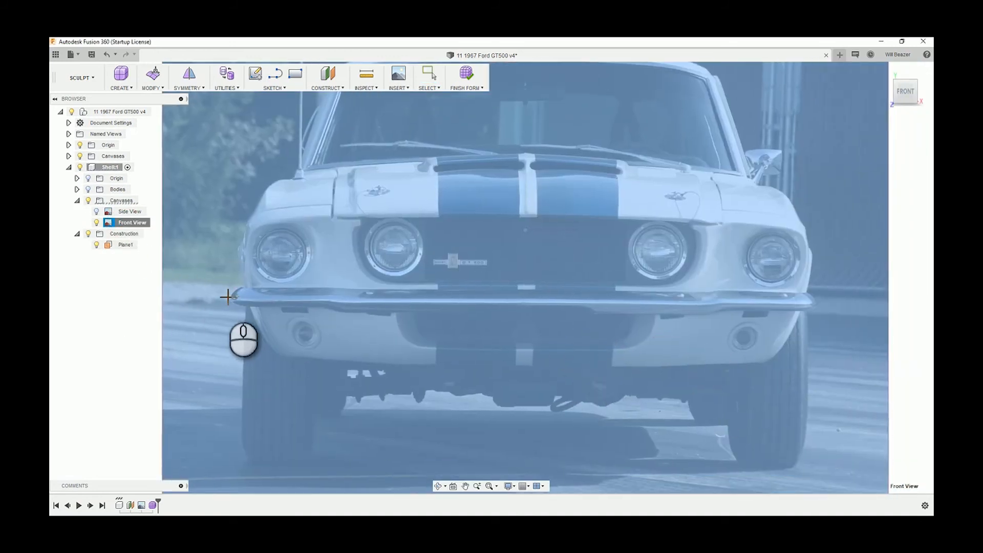
mouse_move(240, 292)
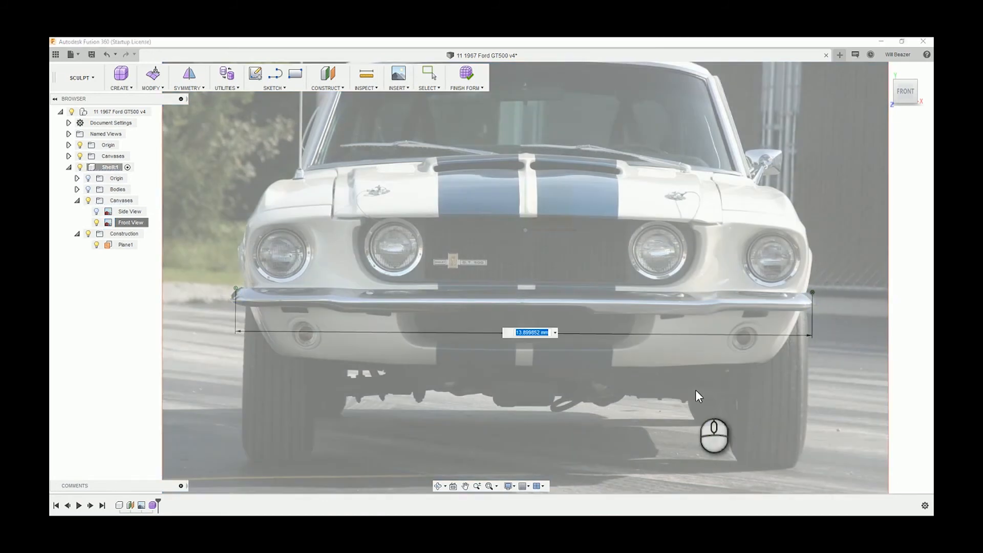
type("179")
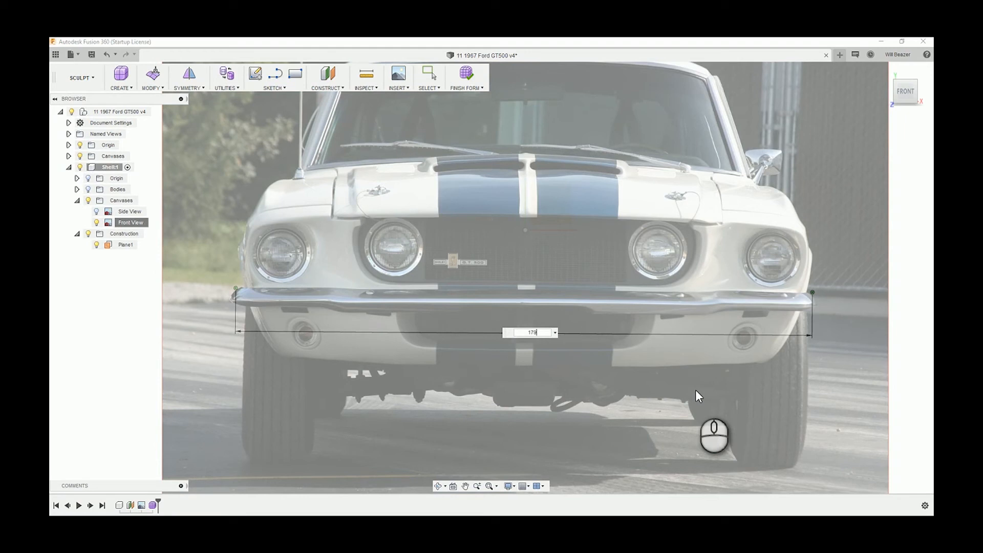
type("1790.7")
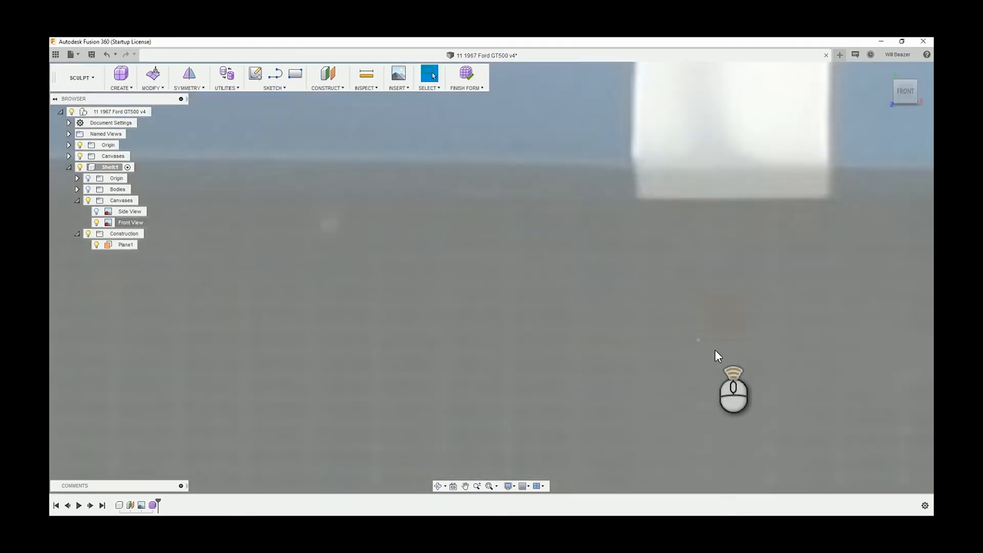
left_click(130, 222)
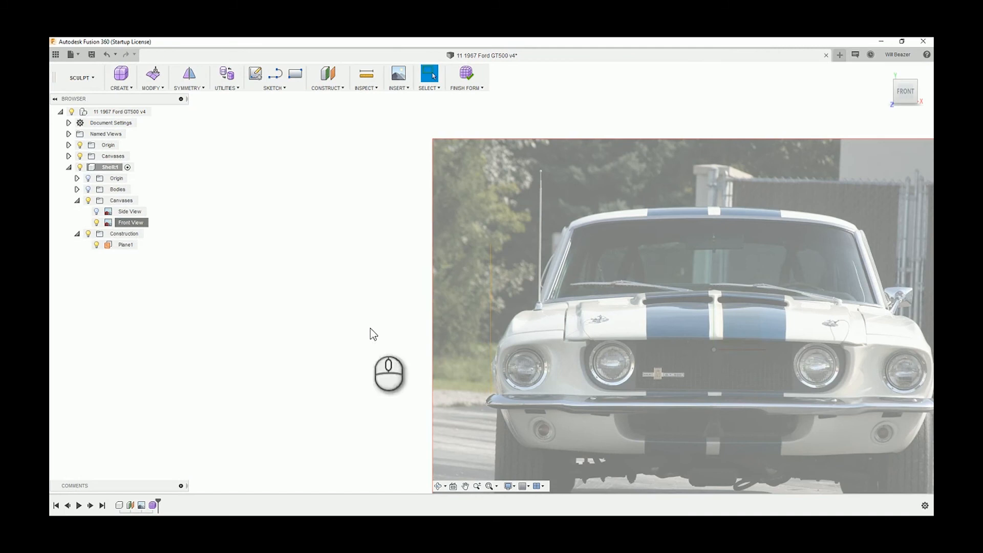
left_click(117, 188)
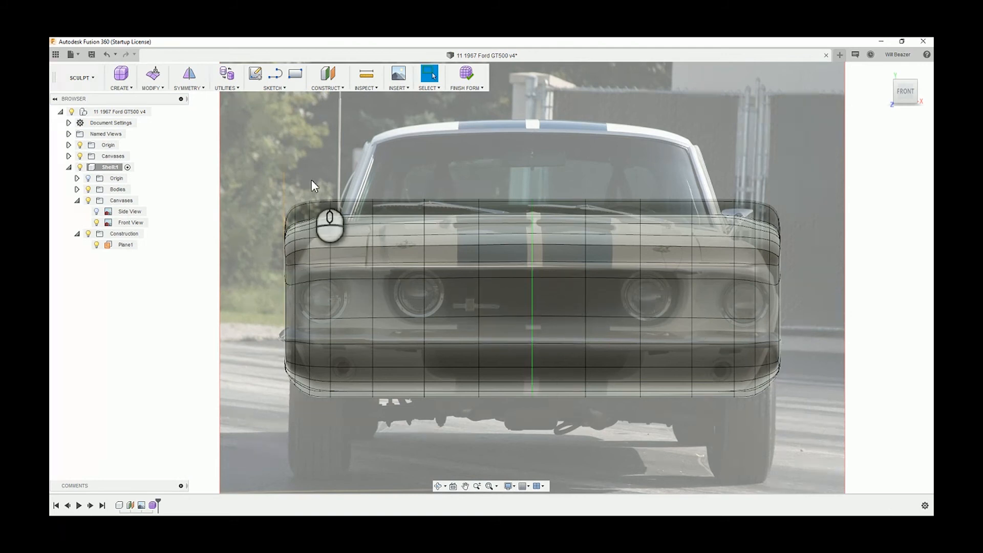
Raise and centre the Front View canvas, then rotate it by -1 degree.
right_click(130, 221)
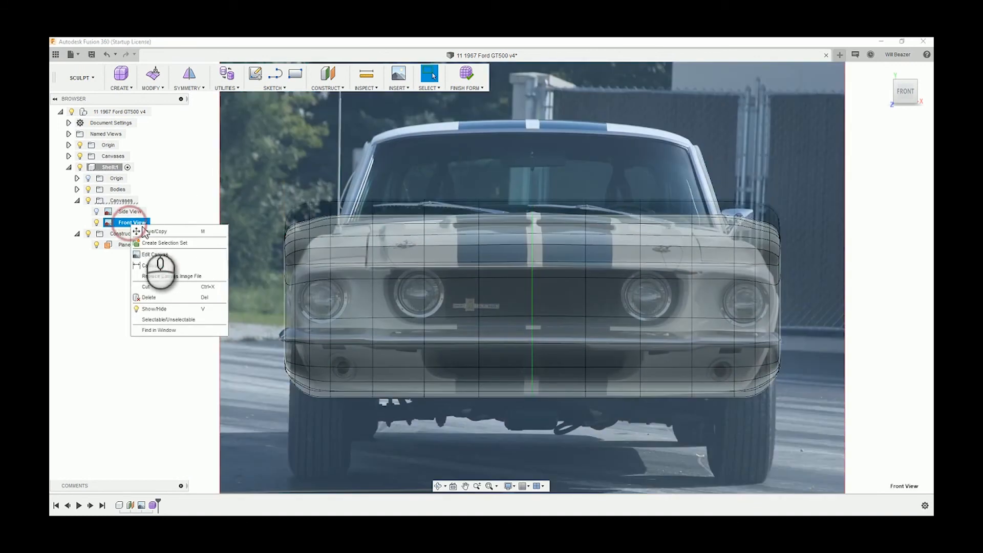
left_click(154, 254)
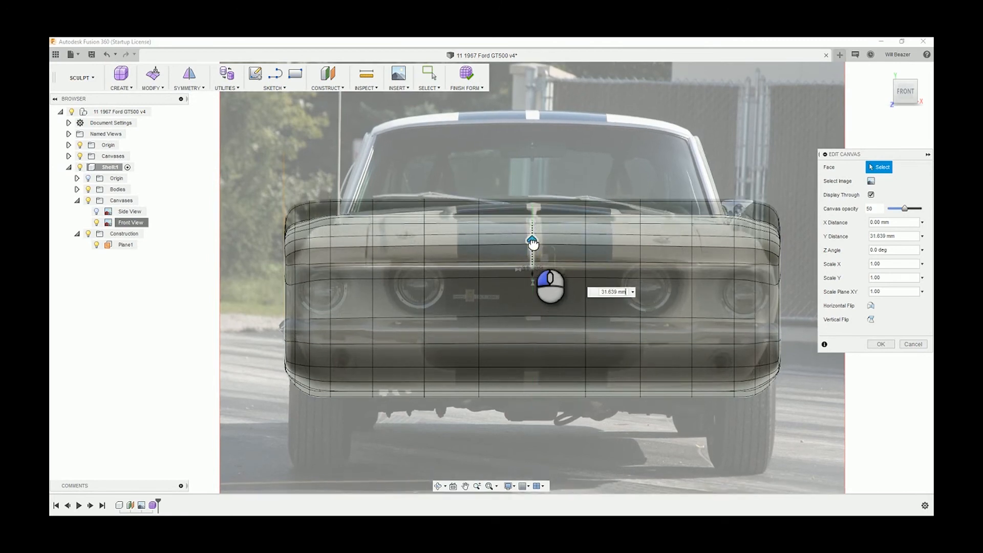
left_click_drag(531, 243, 531, 241)
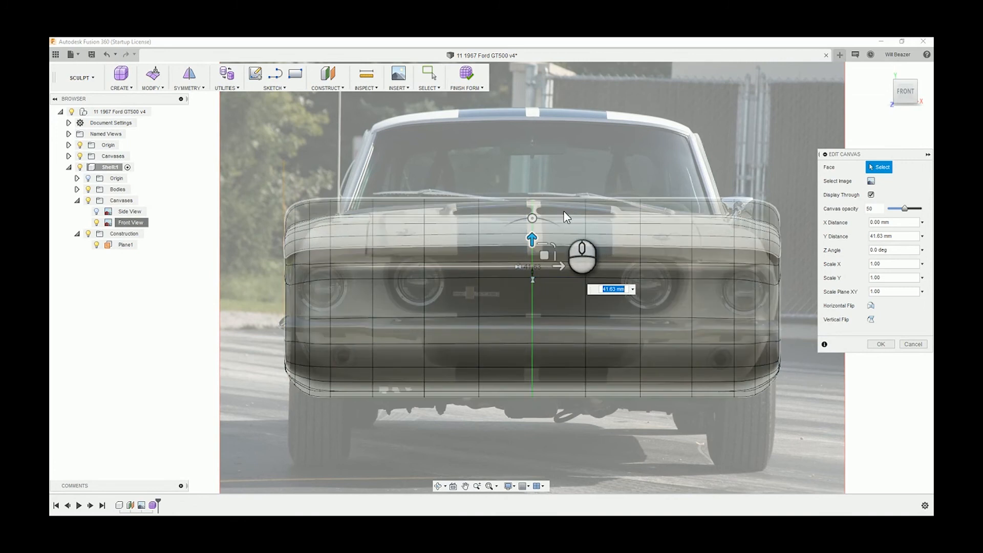
mouse_move(533, 218)
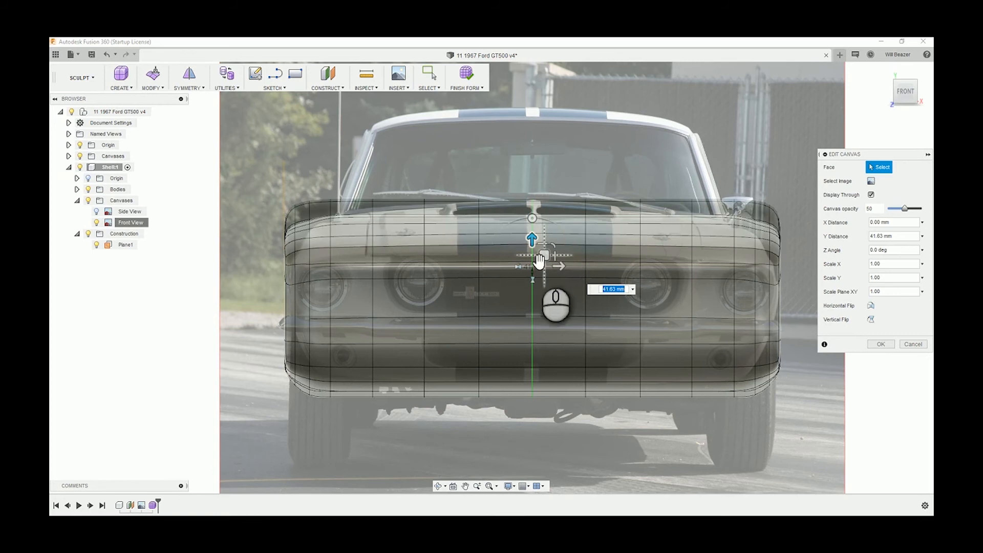
left_click_drag(558, 257, 558, 268)
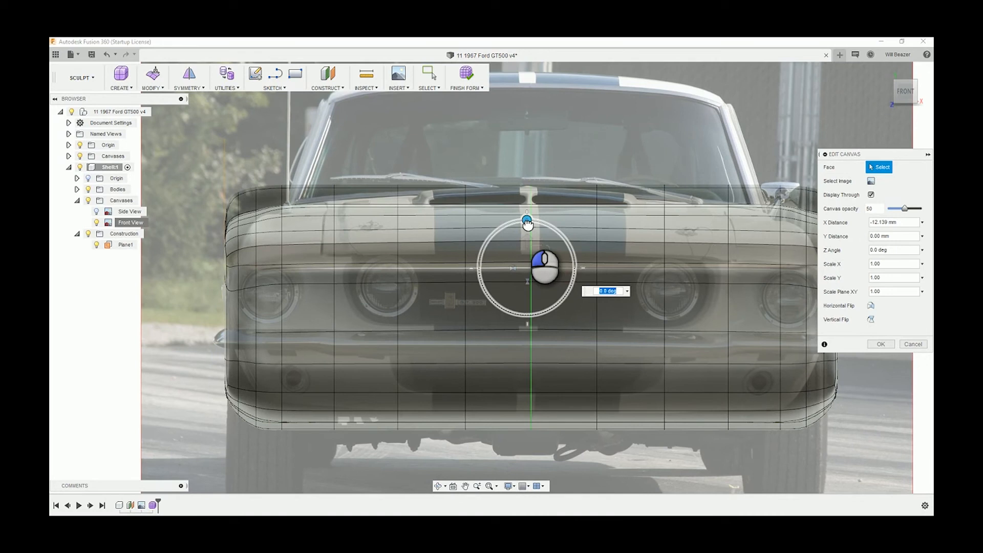
left_click_drag(527, 221, 531, 223)
type("1")
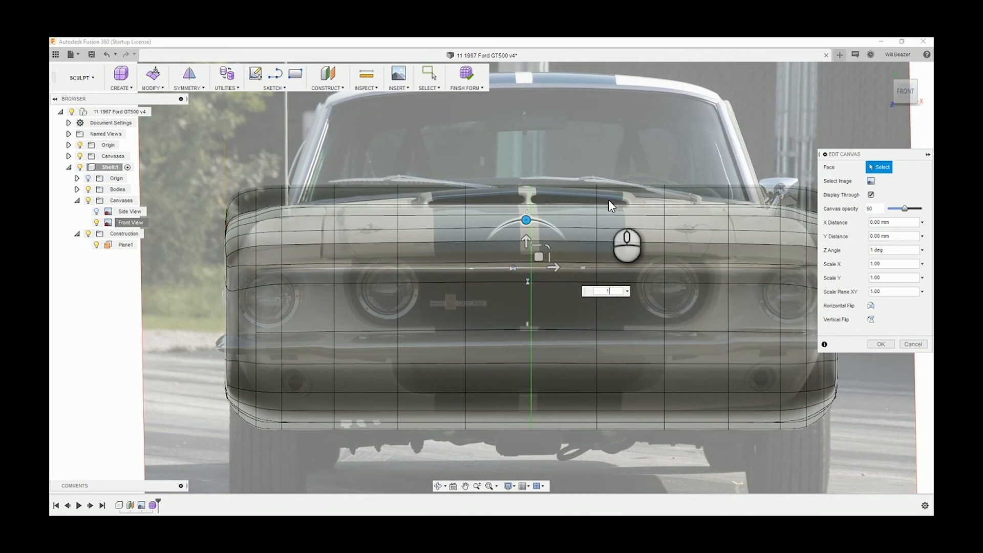
type("-1")
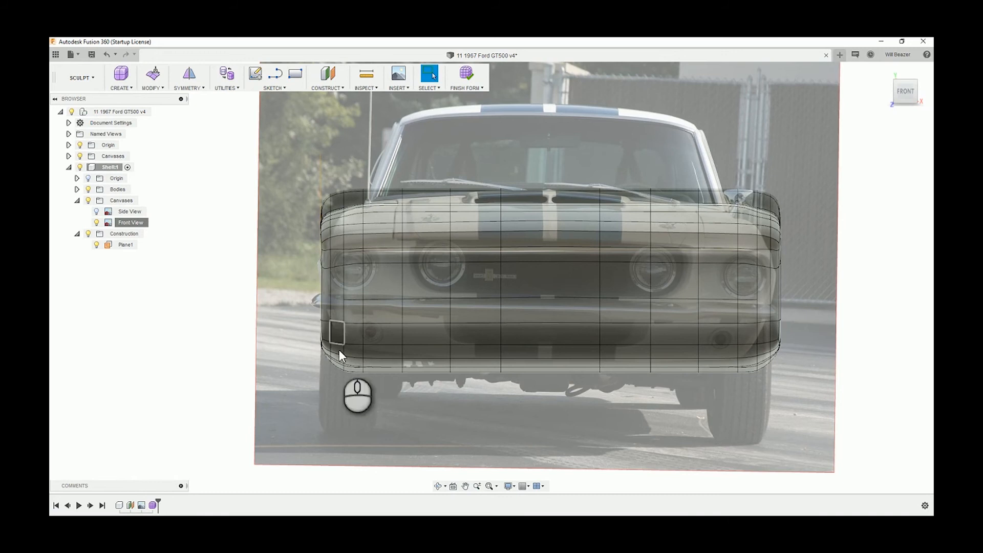
mouse_move(326, 344)
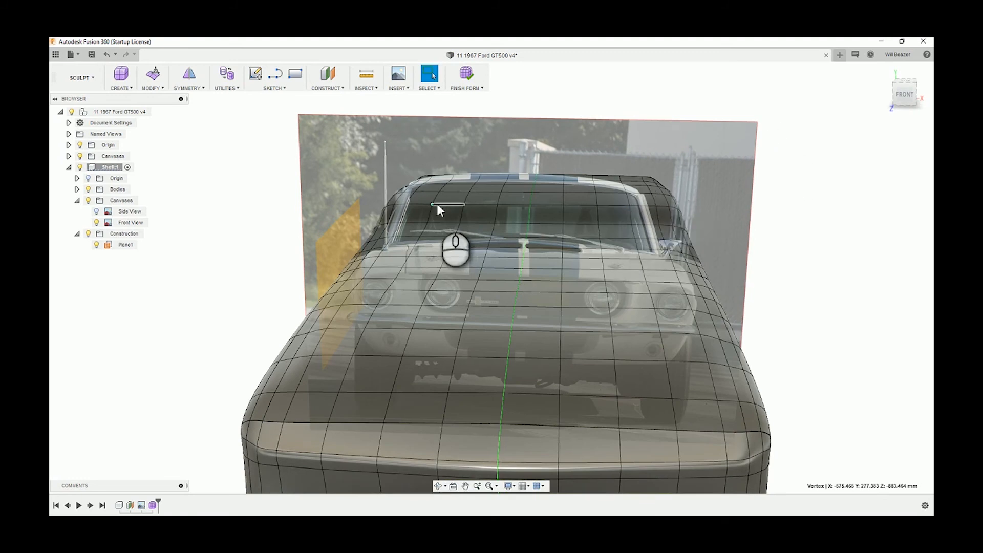
Start Edit Form and drag a top body vertex upward toward the side photo's roofline.
left_click(152, 73)
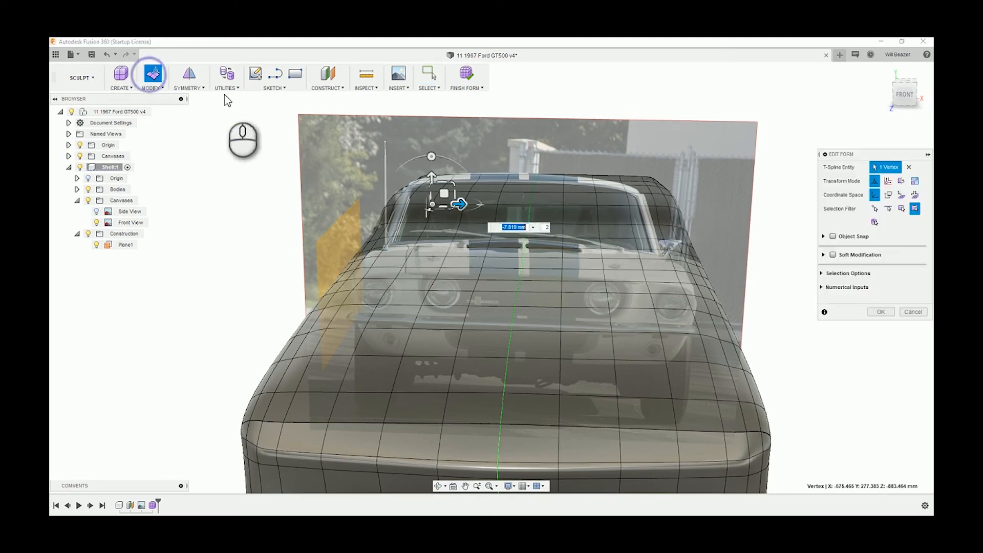
left_click_drag(458, 204, 433, 157)
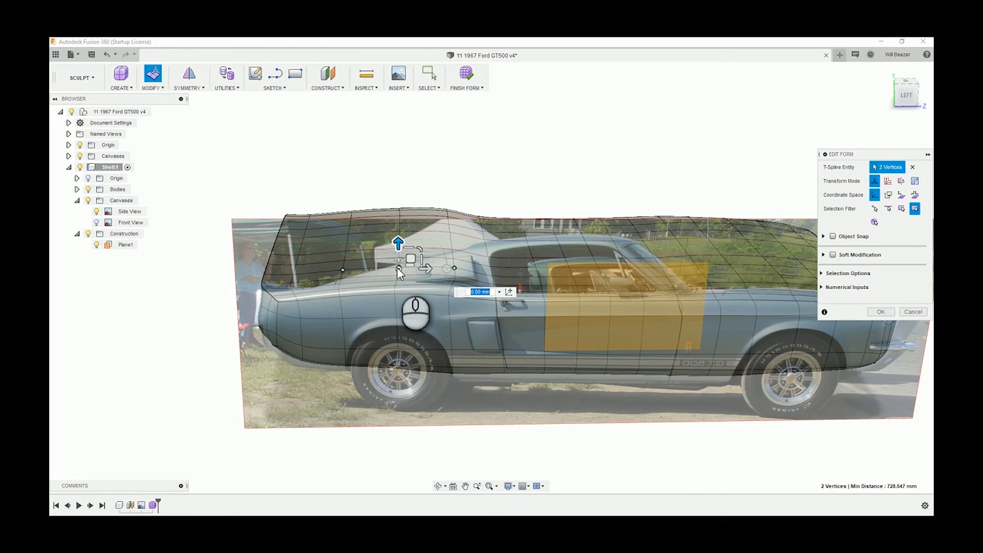
Select the cabin vertices along the top edge and raise them about 126 mm.
left_click(494, 276)
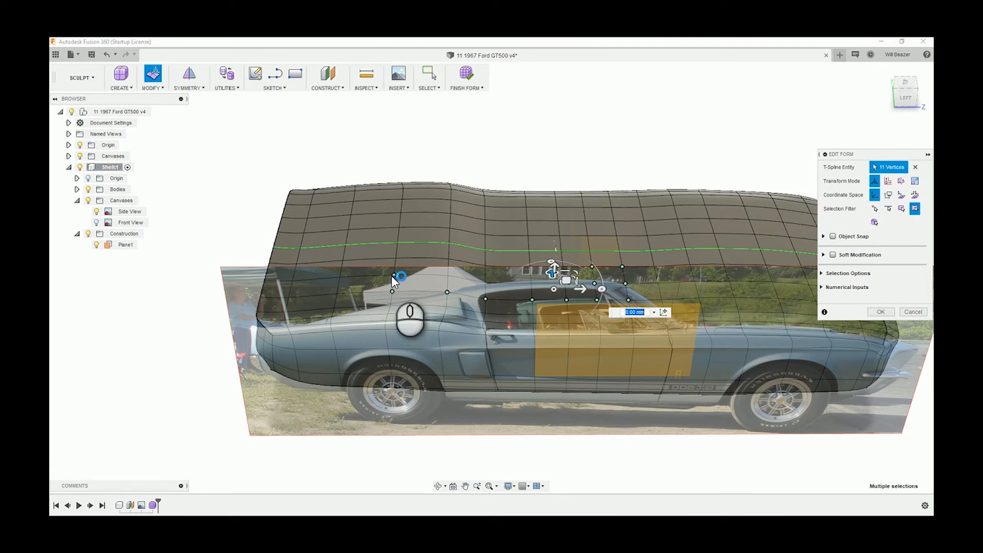
left_click(449, 258)
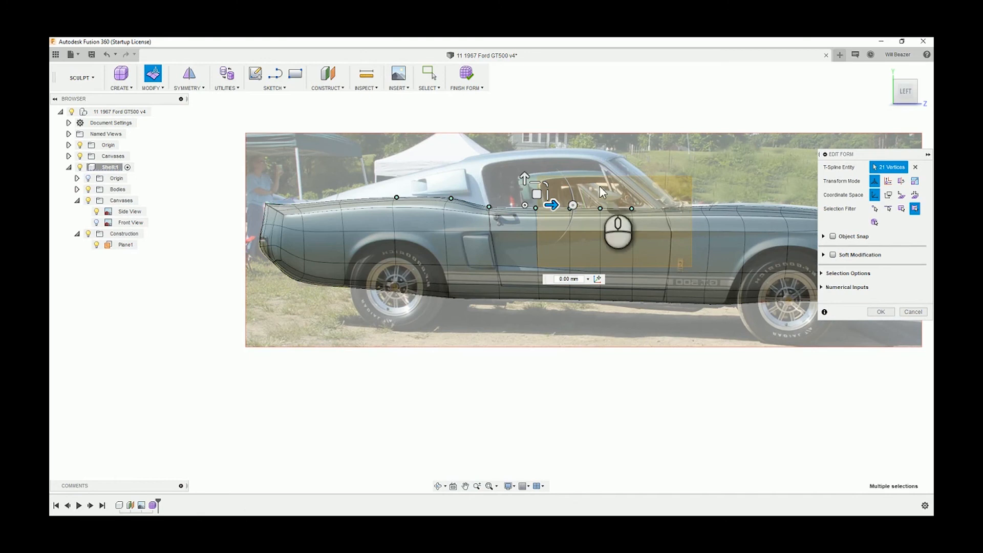
left_click_drag(550, 205, 525, 170)
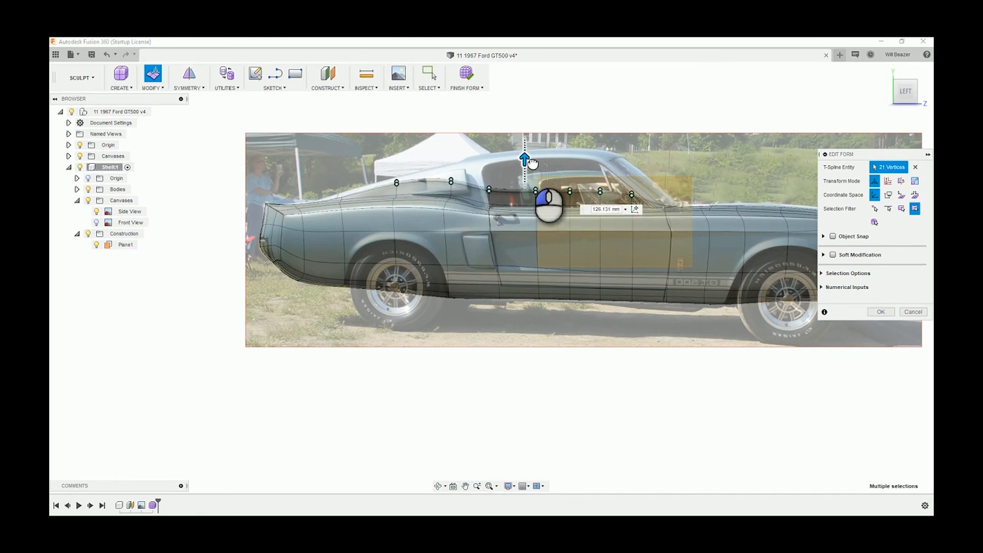
left_click_drag(525, 158, 524, 146)
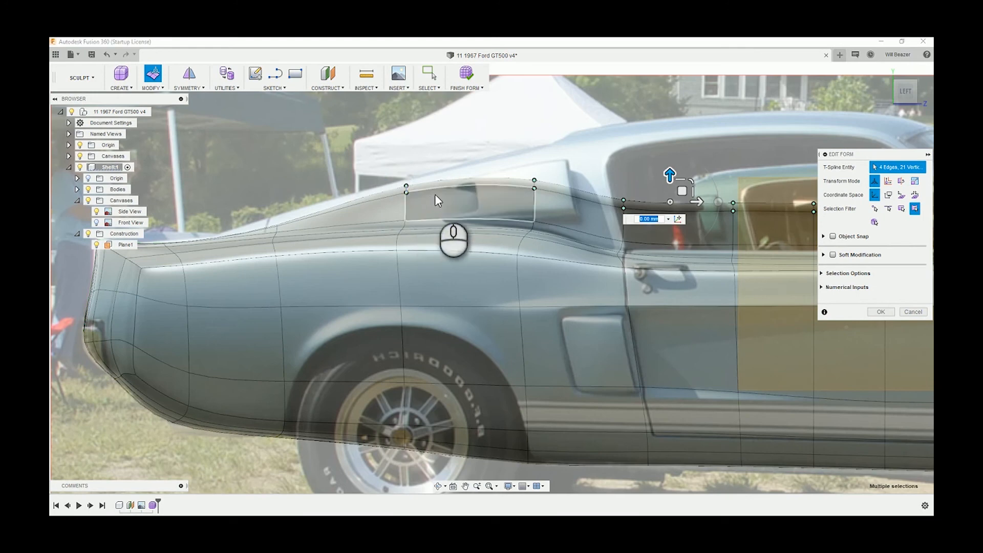
Select the rear-quarter and roofline edge rings for lifting toward the photo's roof.
left_click(406, 189)
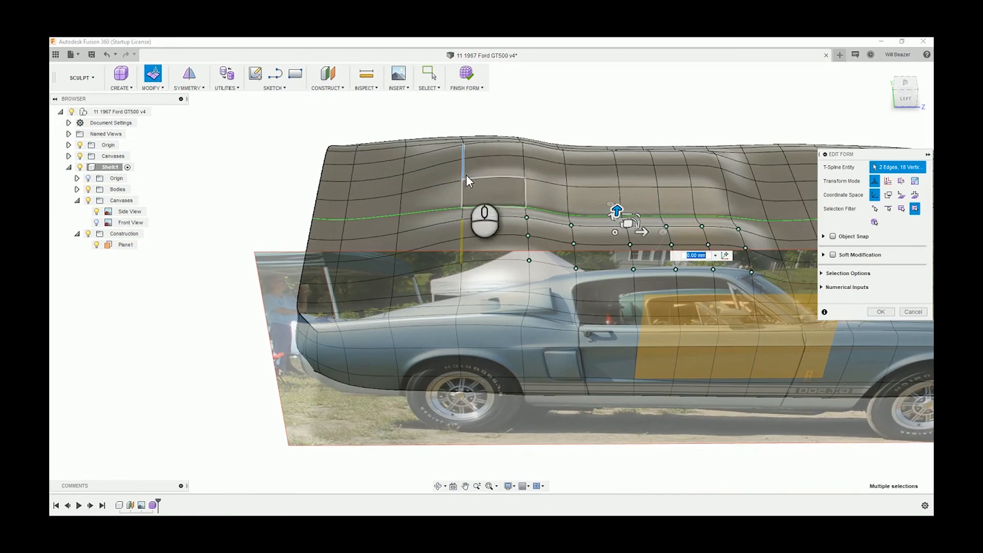
left_click(464, 153)
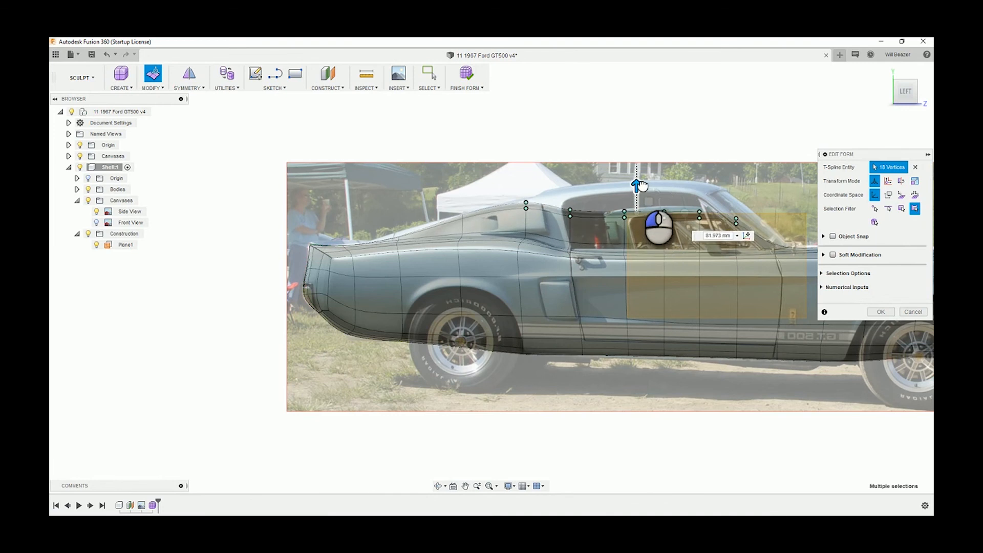
Raise the rear and front roof points to the windshield top and roofline.
left_click_drag(637, 188, 637, 179)
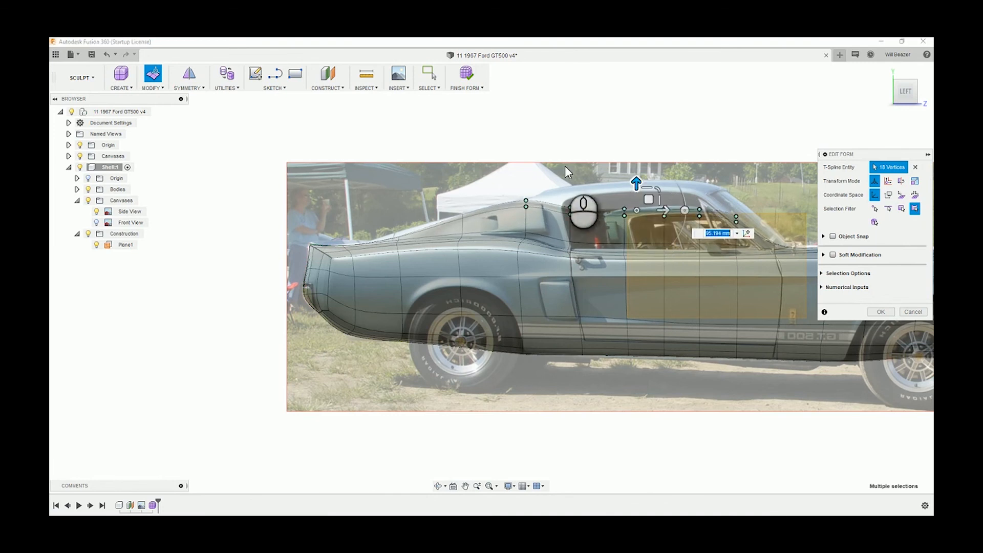
left_click_drag(636, 184, 636, 144)
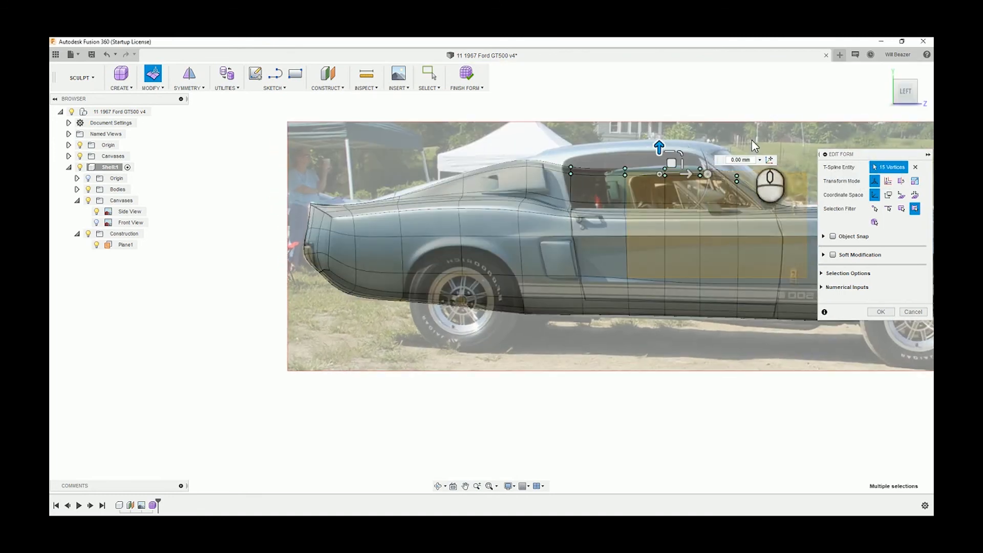
left_click_drag(659, 148, 659, 132)
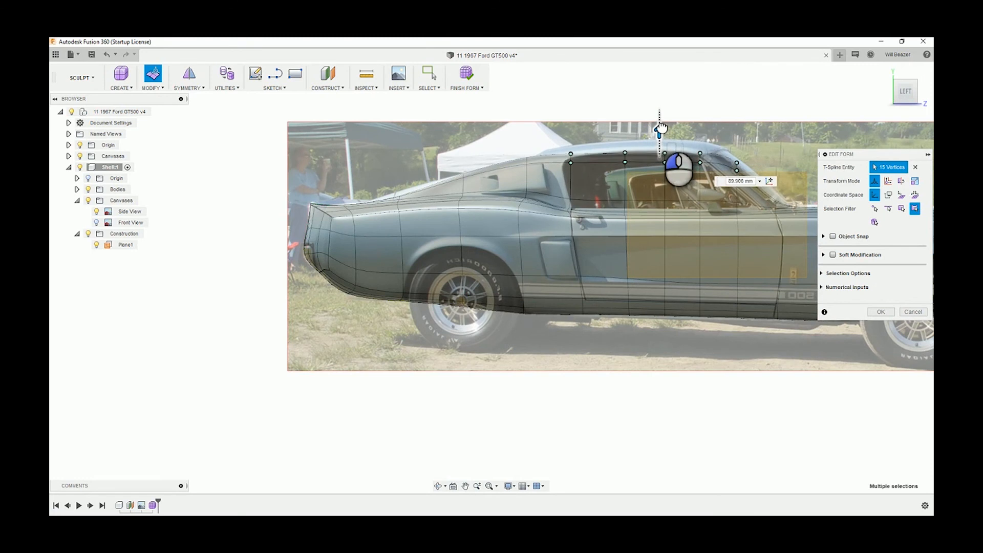
left_click_drag(659, 125, 658, 117)
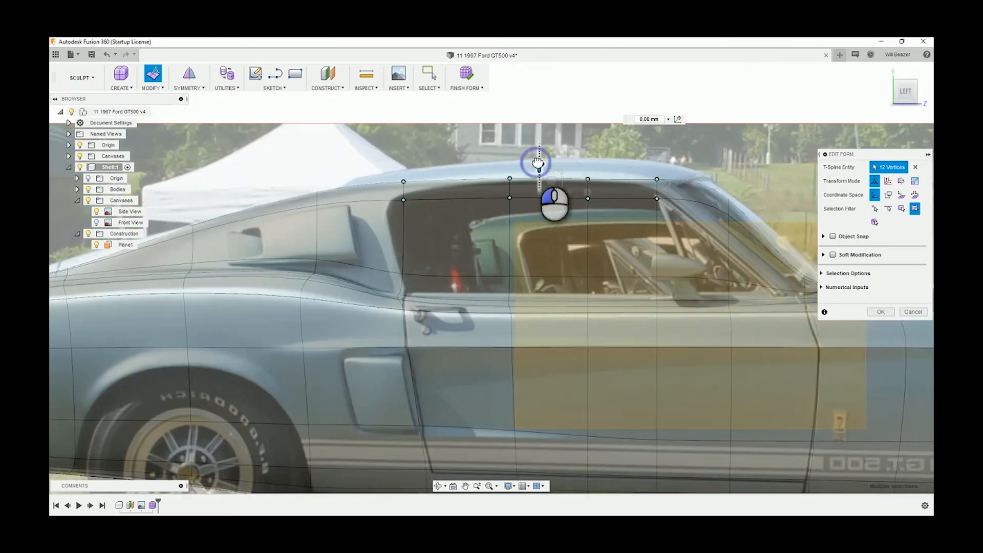
Lift the centre and remaining roof points onto the side photo's roofline.
left_click_drag(538, 165, 539, 150)
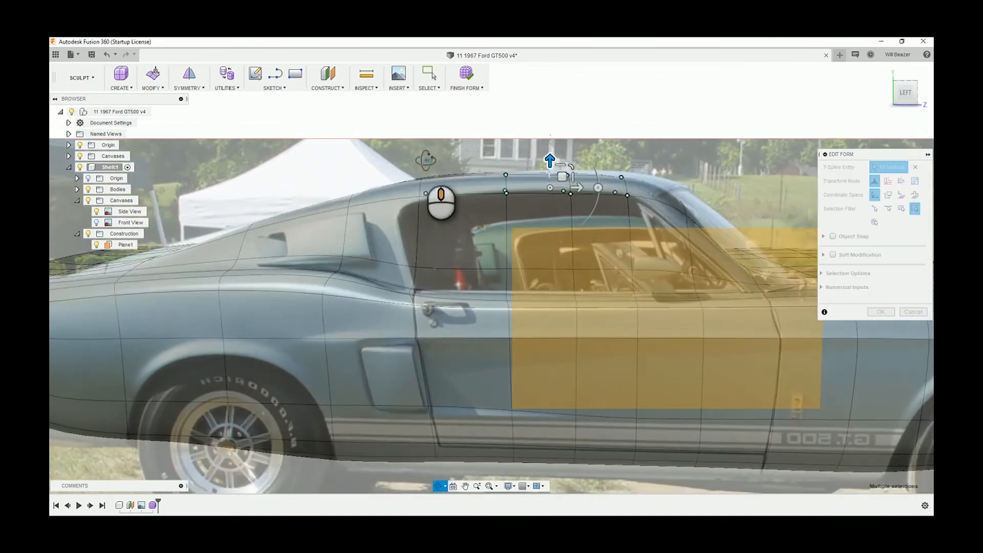
left_click_drag(550, 173, 554, 126)
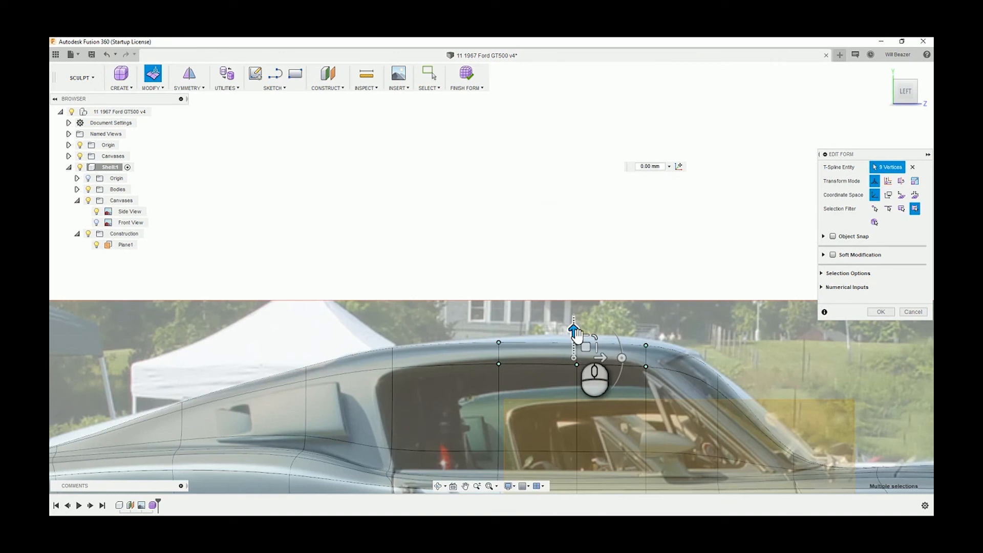
left_click_drag(572, 345, 573, 324)
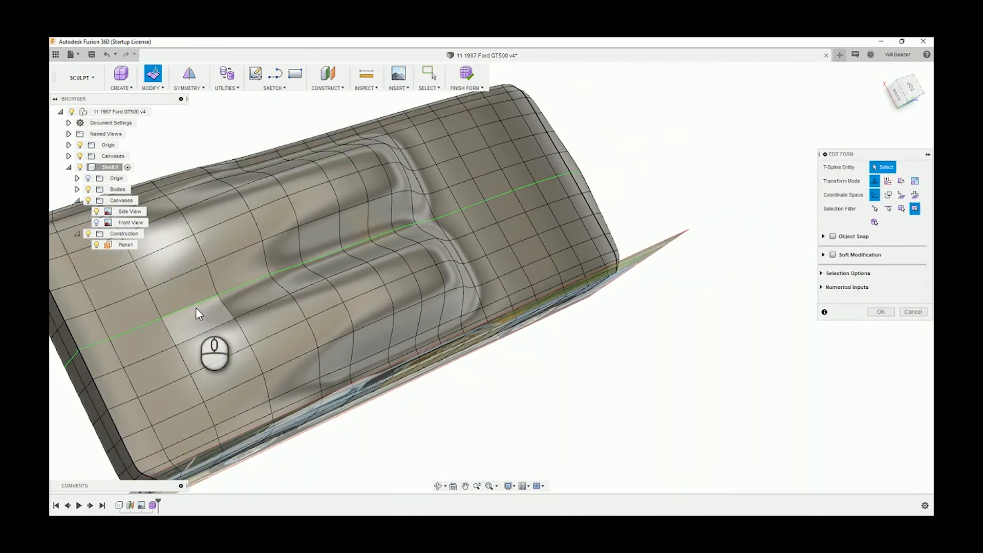
Select the cabin's centre-ridge vertices and return to the LEFT side view.
left_click(270, 278)
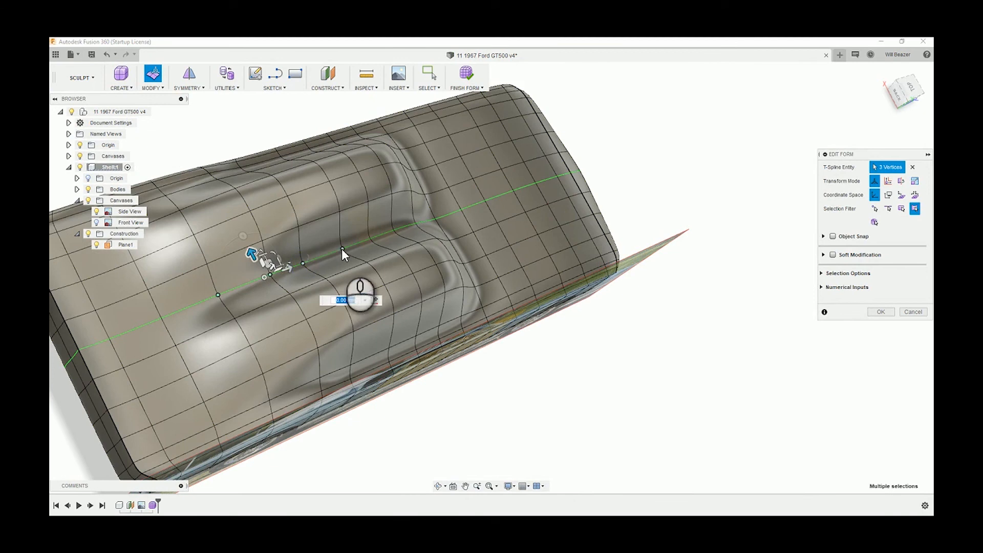
left_click(394, 231)
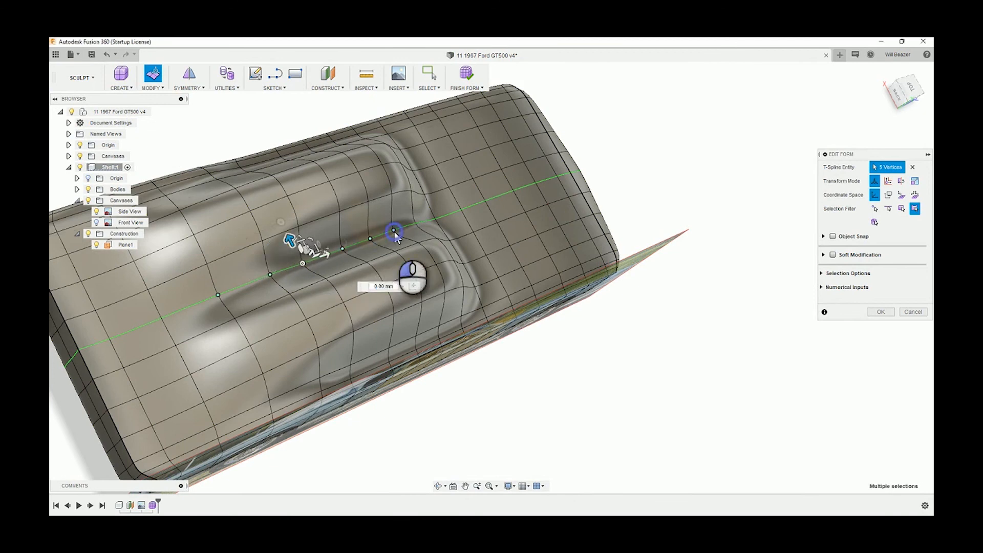
left_click(394, 230)
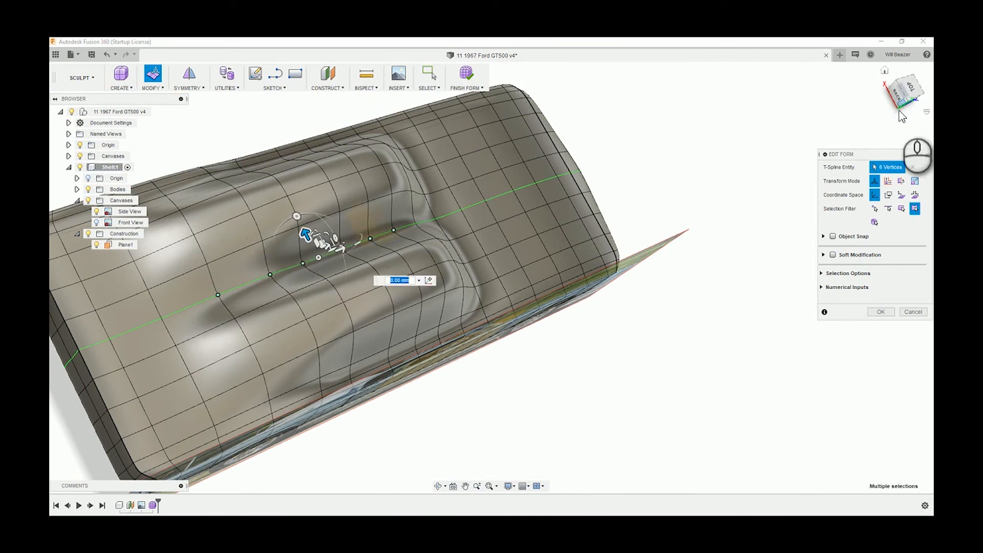
left_click(902, 95)
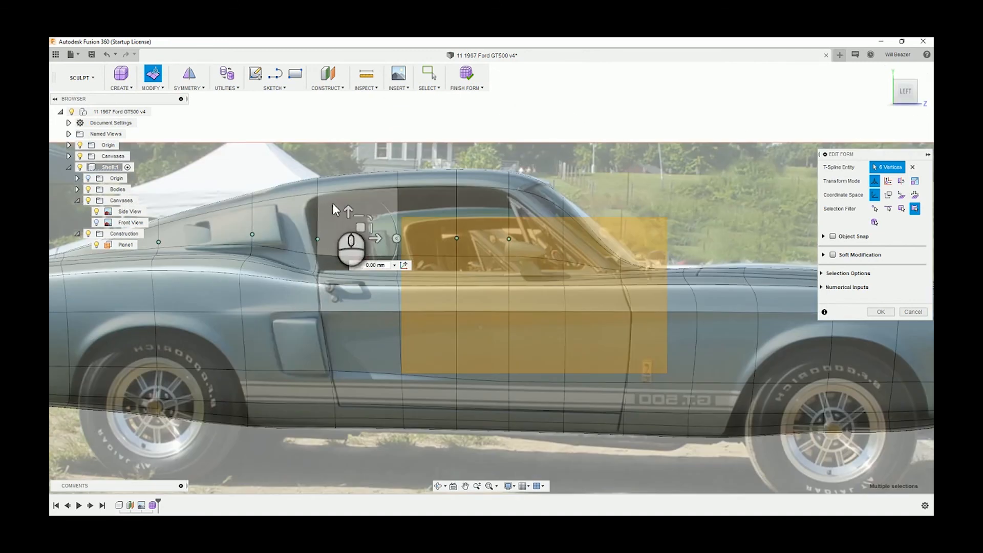
Raise the ridge points and the roof above the door window to the roofline.
left_click_drag(349, 213, 349, 170)
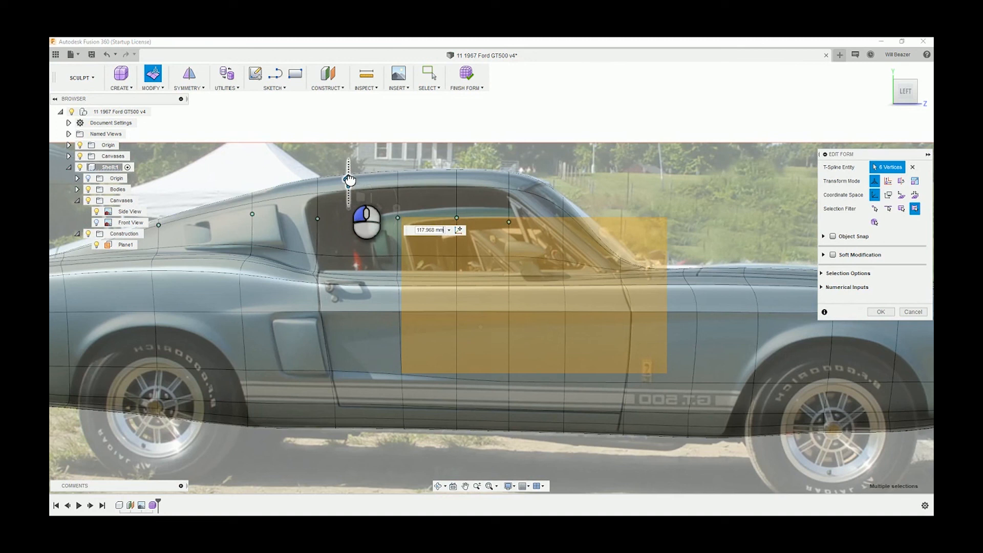
left_click_drag(349, 179, 350, 166)
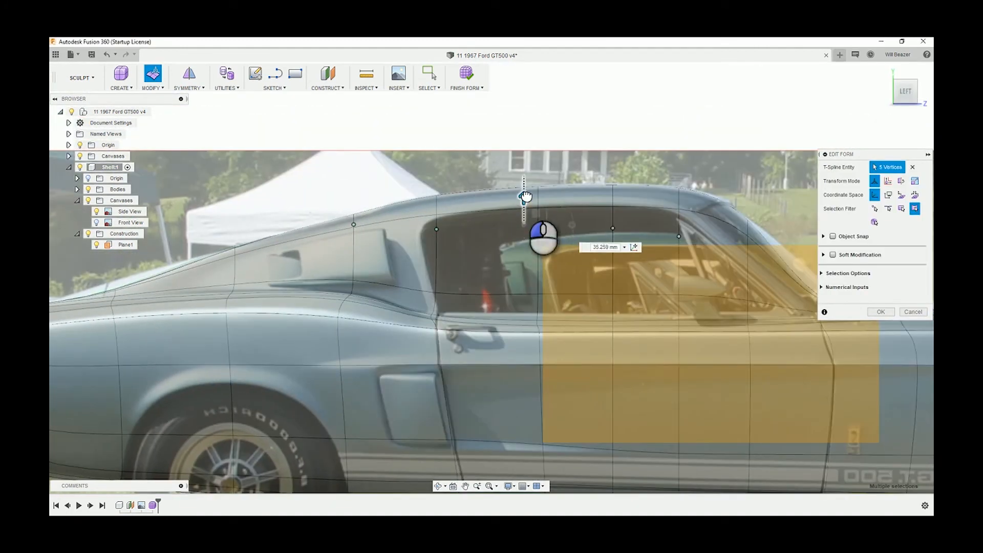
left_click_drag(526, 198, 525, 178)
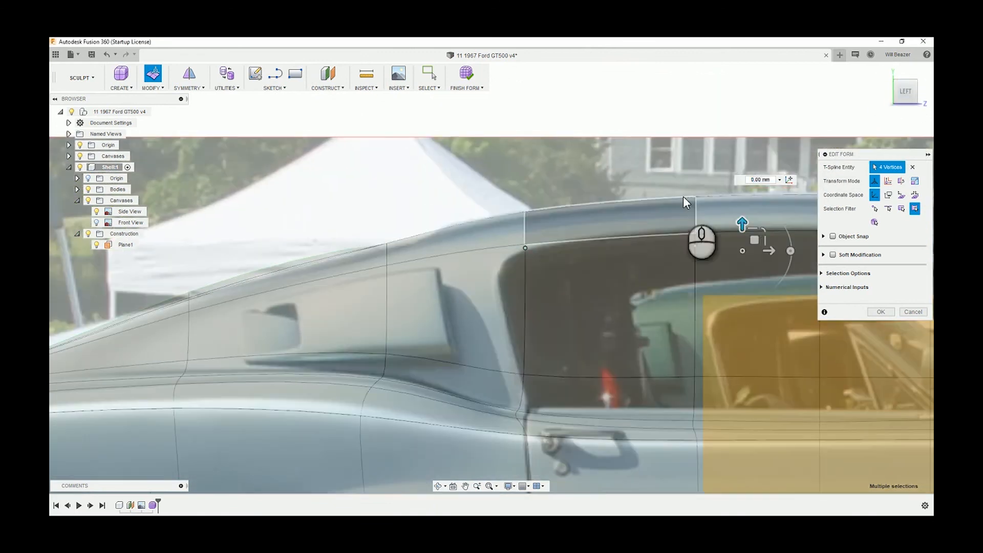
Align the rear-window, side-window and windshield-header roof points with the photo's roofline.
left_click_drag(742, 223, 742, 185)
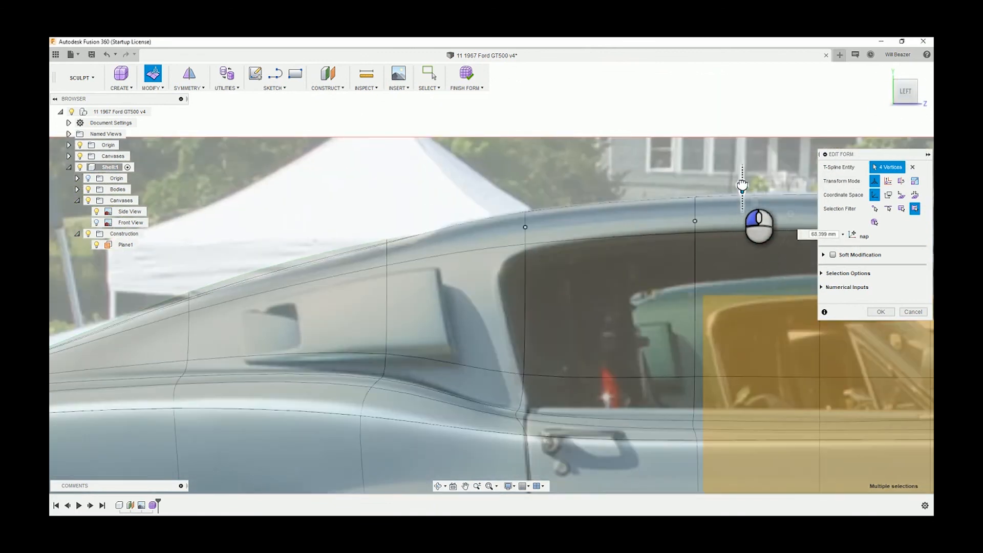
left_click_drag(742, 185, 742, 158)
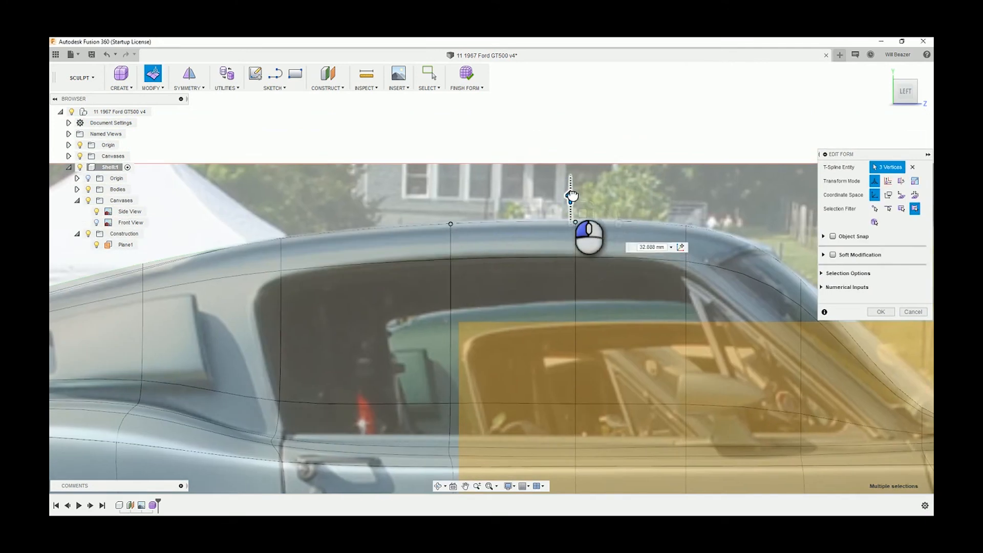
left_click_drag(570, 226, 482, 264)
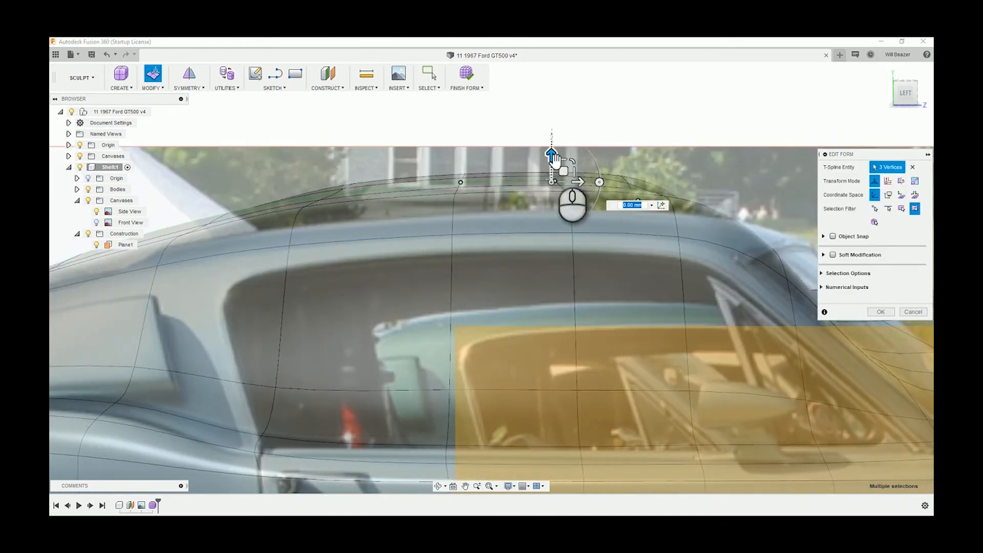
left_click_drag(551, 157, 550, 152)
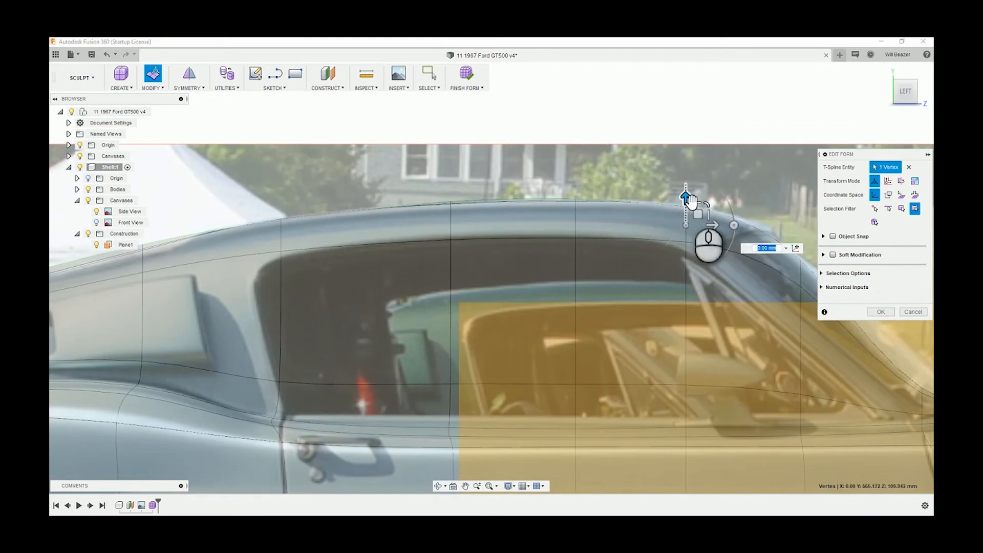
left_click_drag(684, 197, 685, 177)
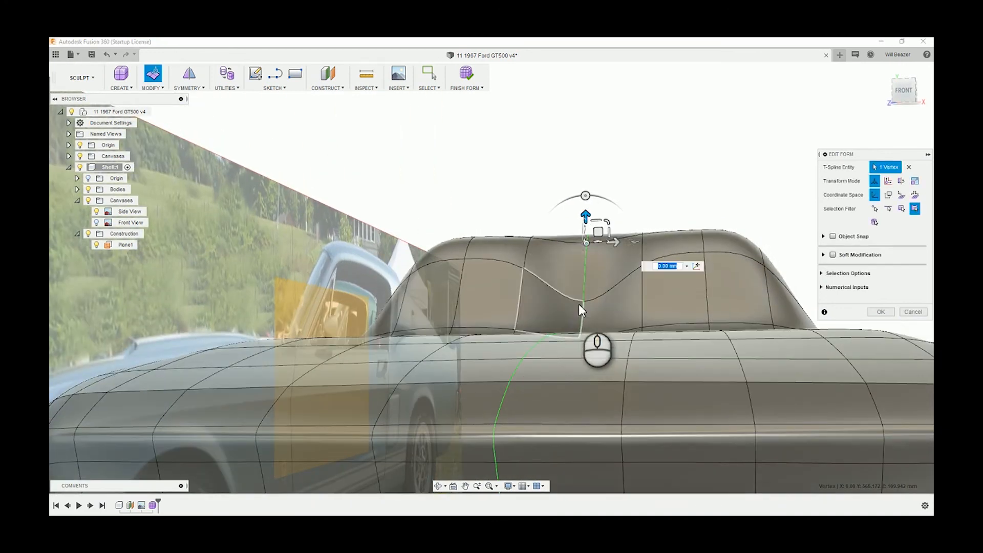
Lift the sagging centre roof vertex from the front view and orbit to inspect the body.
left_click_drag(586, 216, 586, 270)
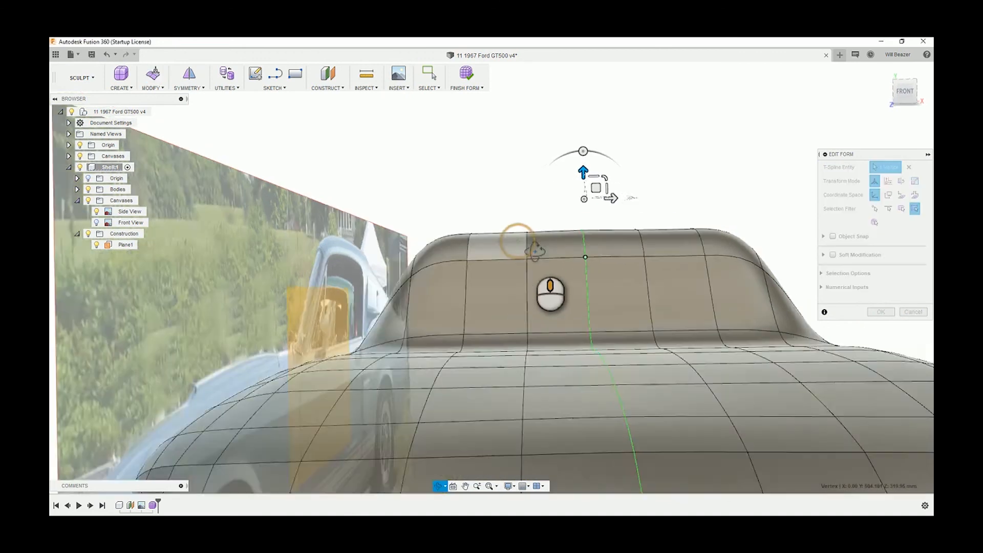
left_click_drag(551, 293, 546, 313)
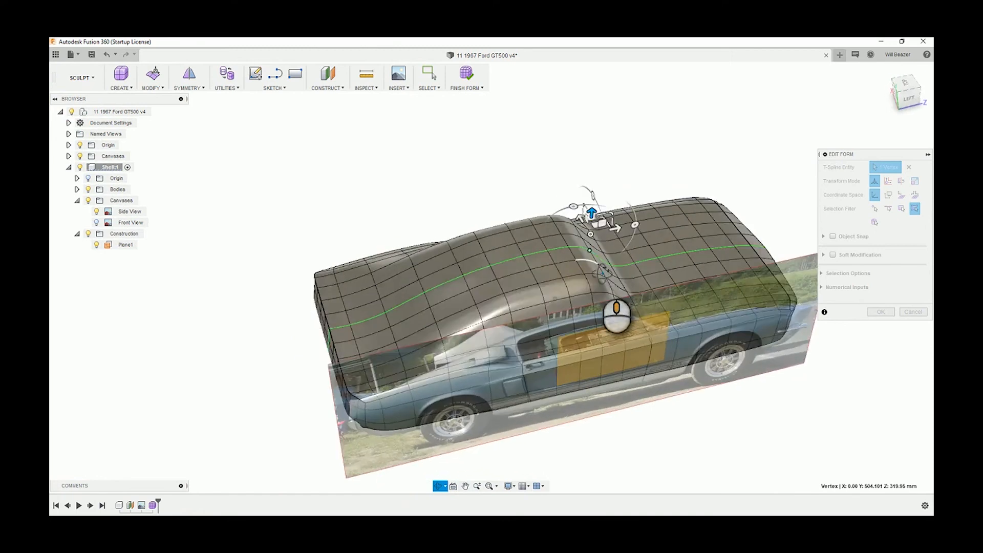
left_click_drag(589, 313, 595, 363)
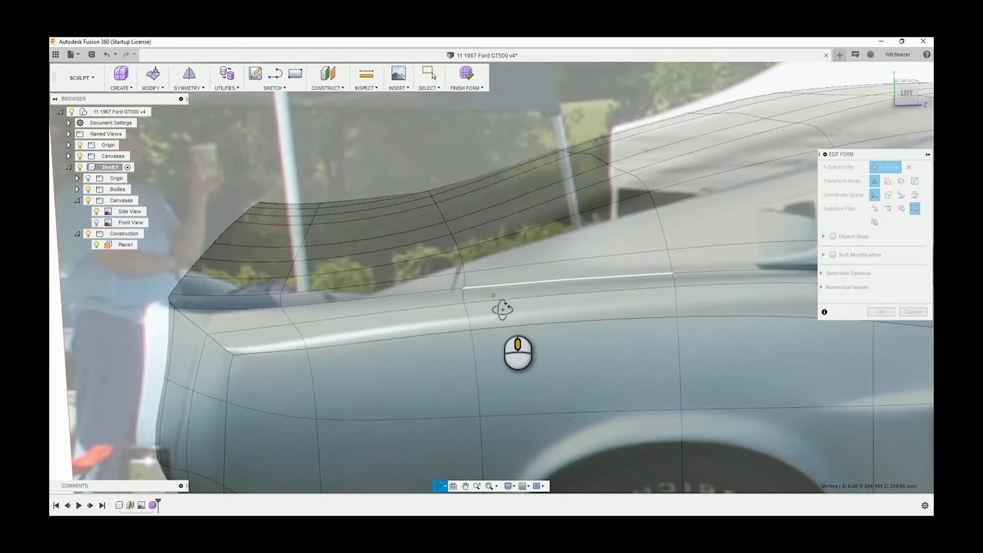
left_click_drag(502, 308, 577, 366)
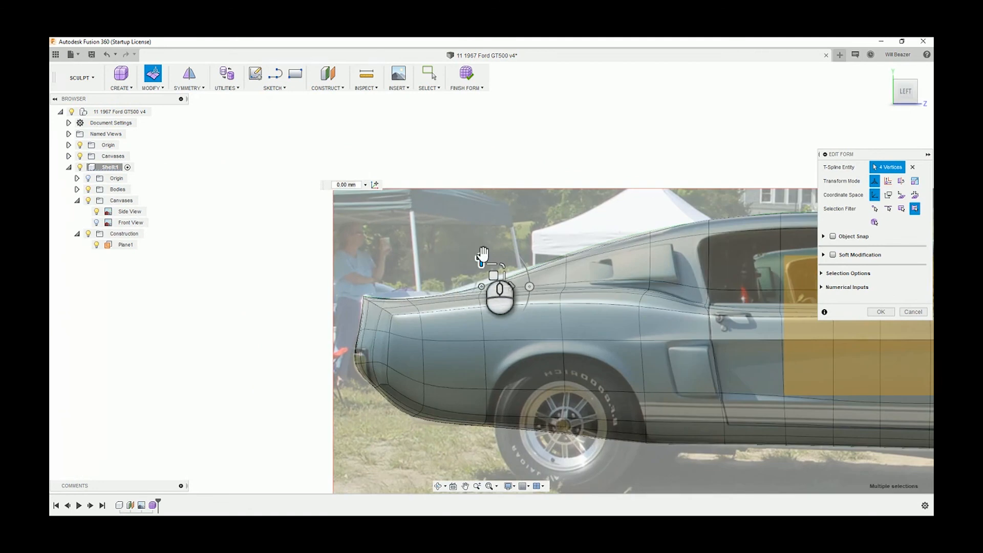
Pick the windshield base points and raise them to match the side photo's slope.
left_click_drag(498, 288, 481, 241)
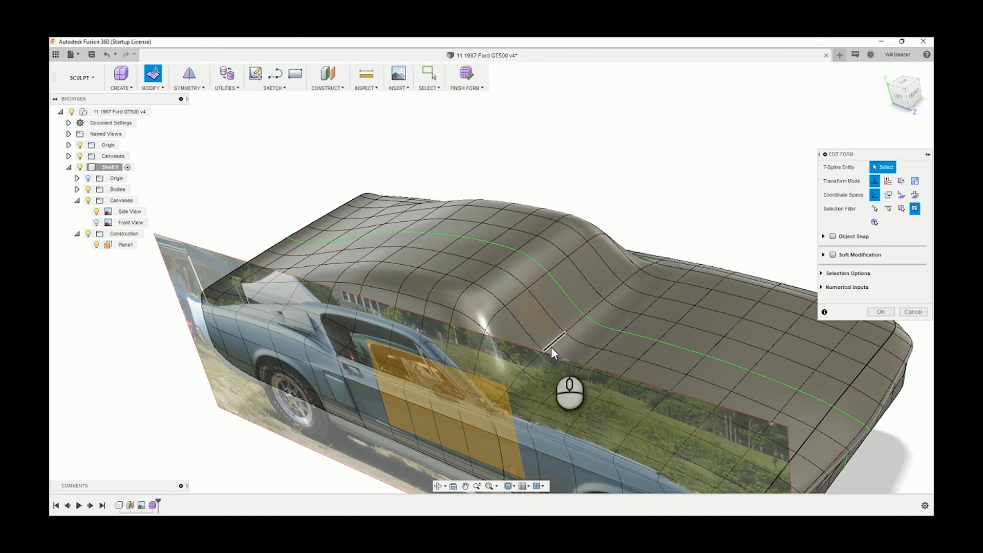
mouse_move(545, 352)
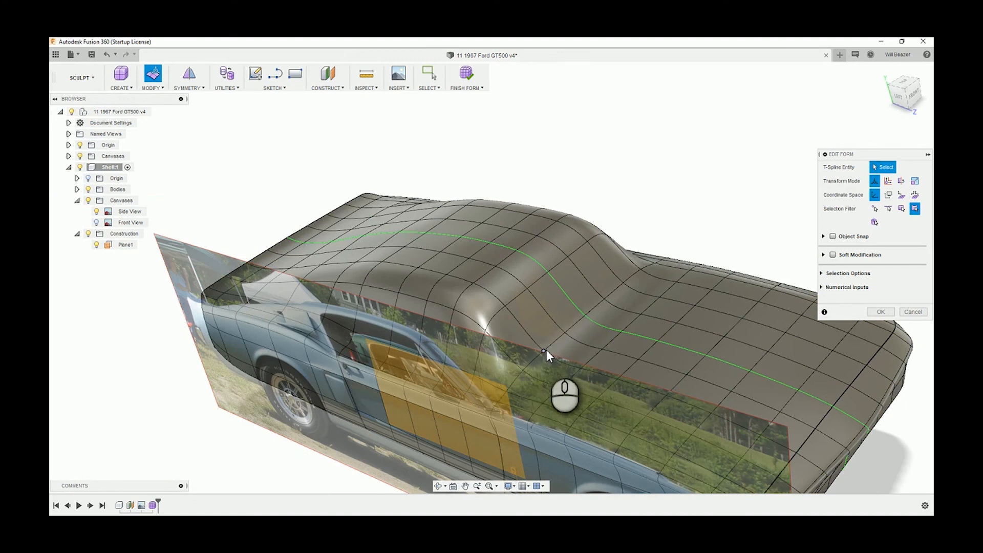
left_click(542, 353)
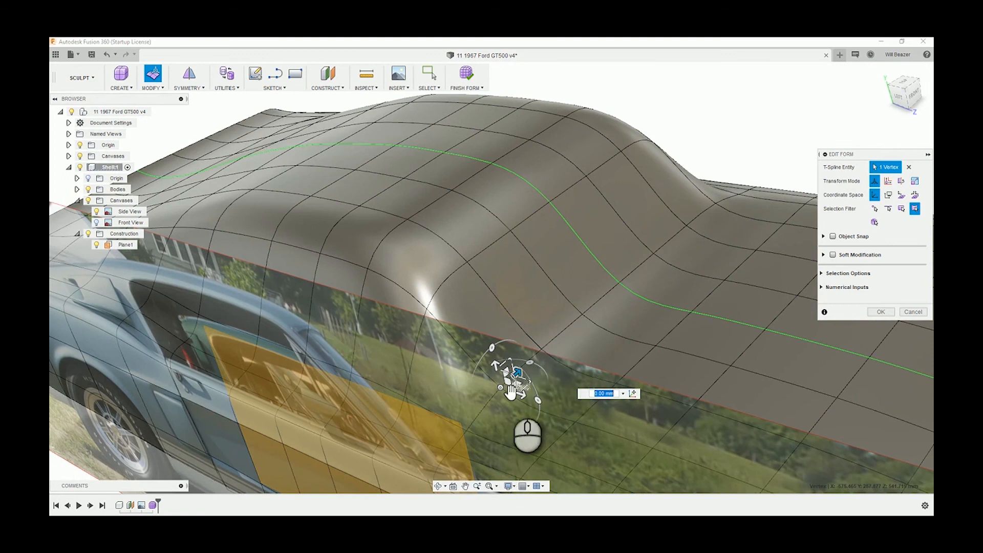
left_click_drag(514, 376, 551, 332)
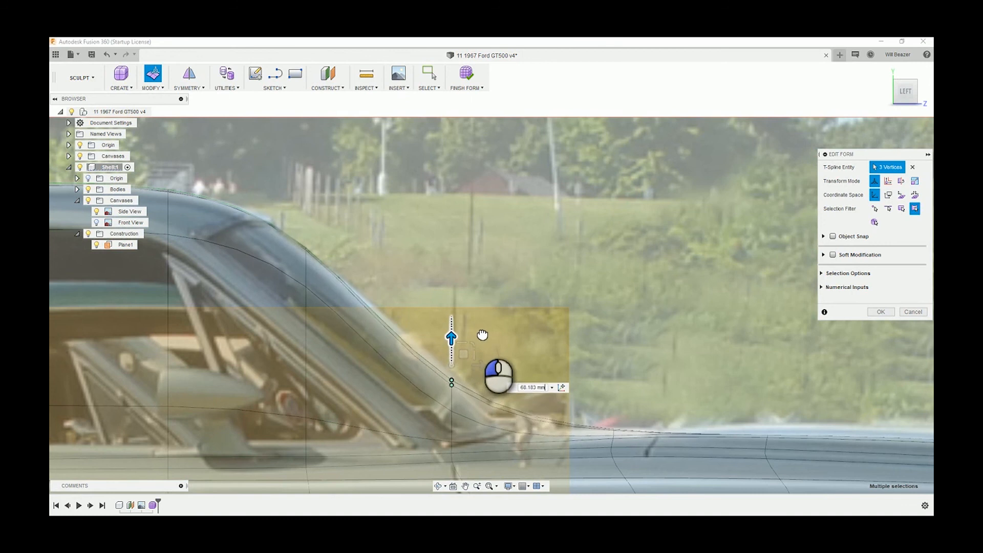
left_click_drag(450, 338, 450, 330)
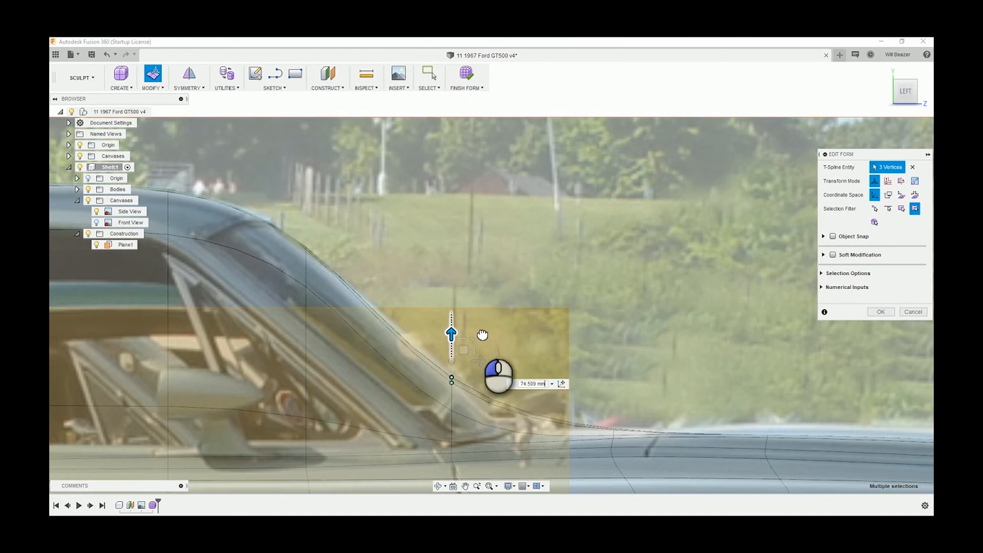